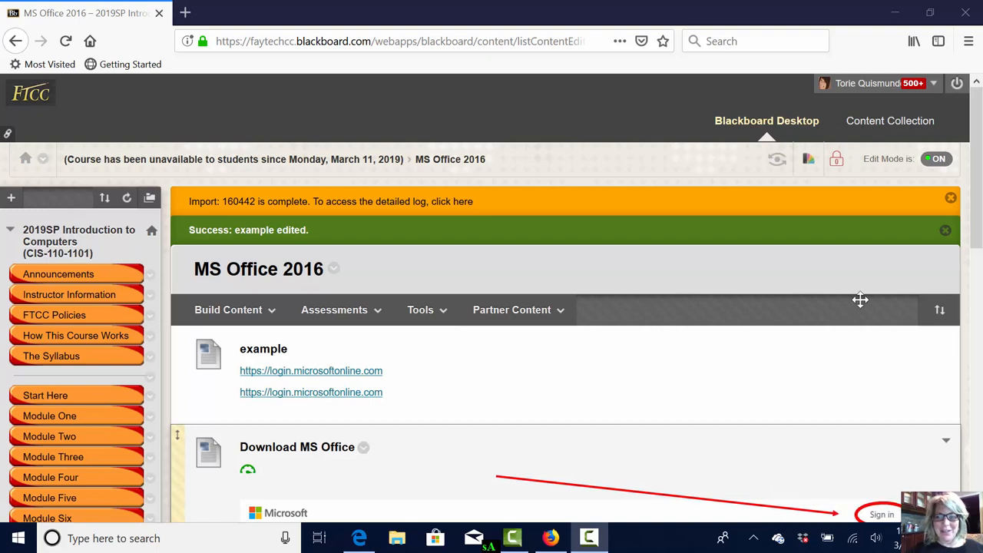
pyautogui.moveTo(975, 219)
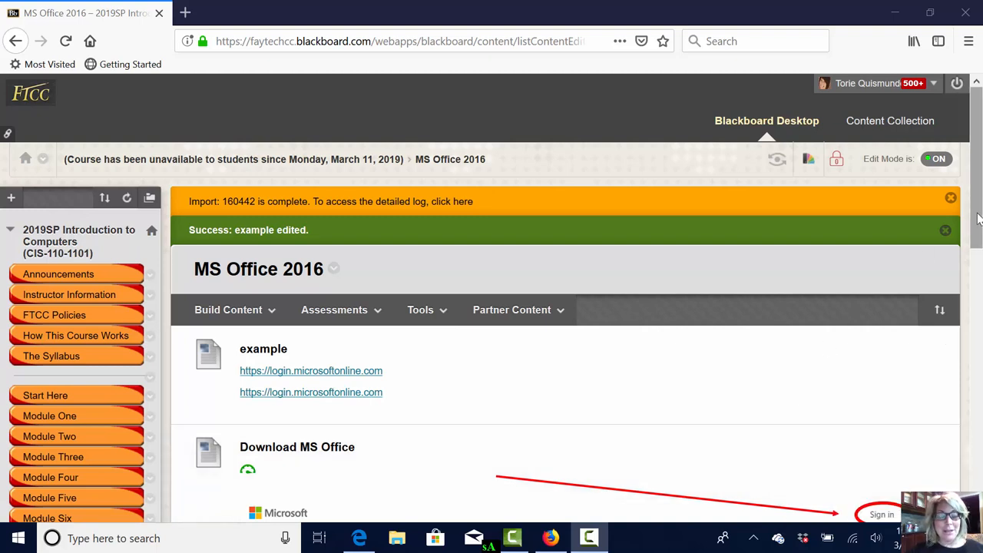
# Follow the example item's first login.microsoftonline.com link to its External URL page
pyautogui.scroll(3)
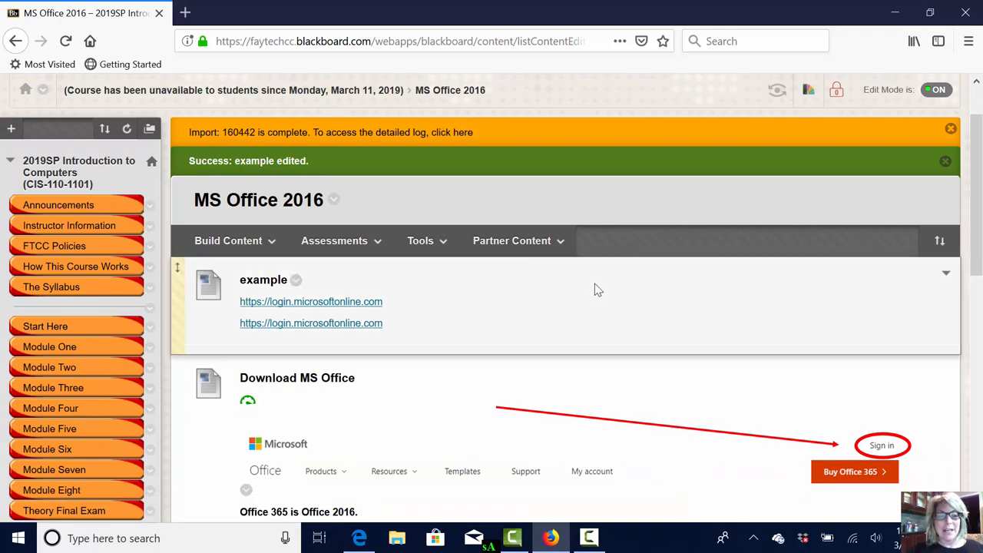
pyautogui.moveTo(277, 332)
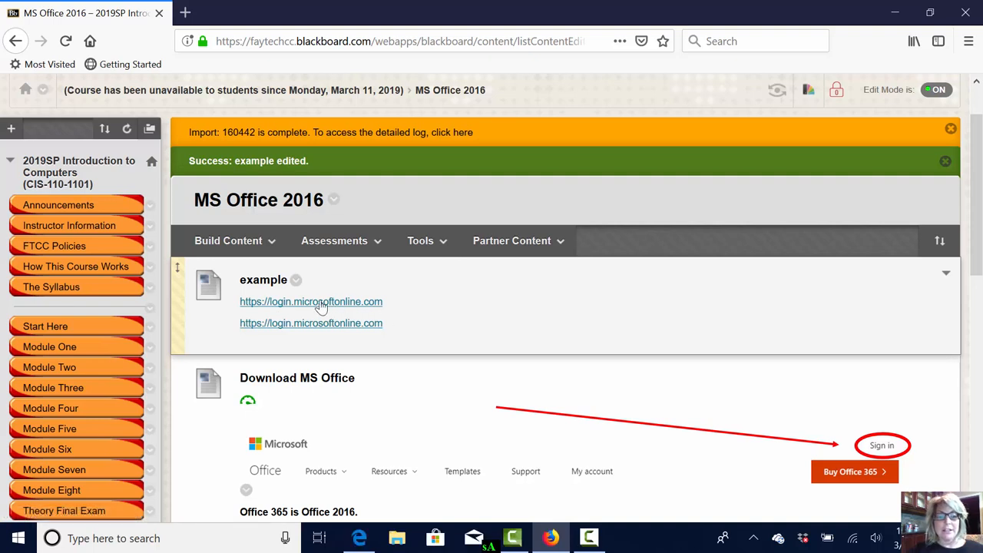
pyautogui.moveTo(311, 301)
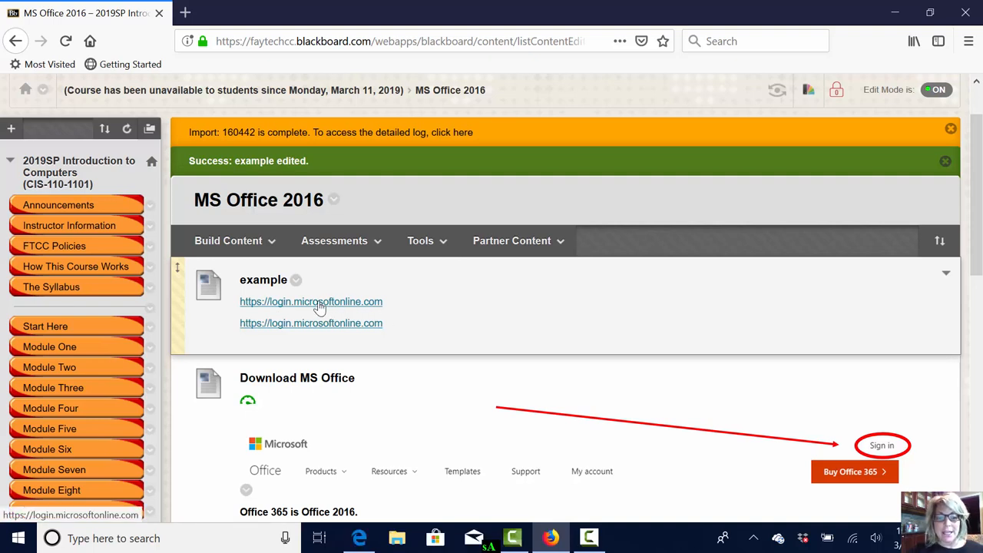
pyautogui.click(311, 301)
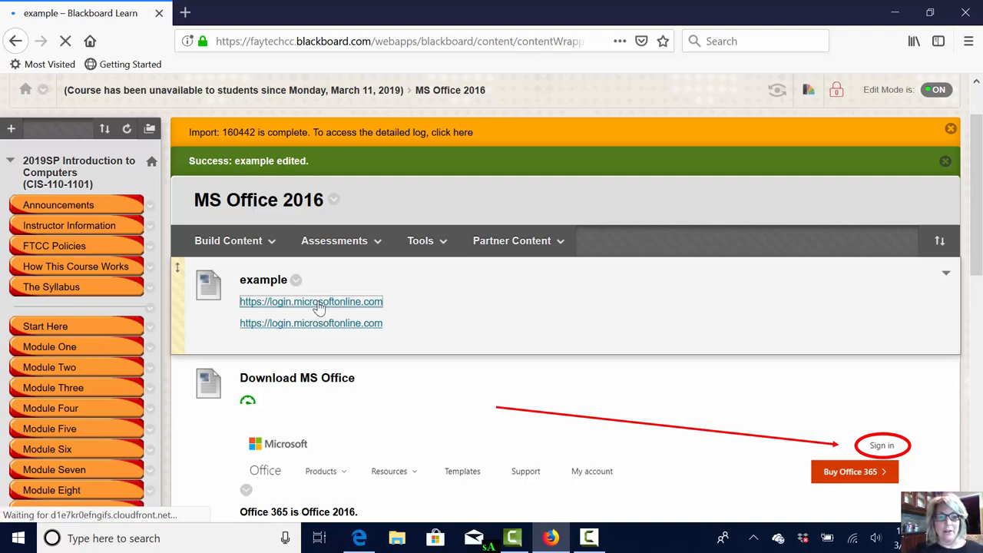
pyautogui.click(311, 301)
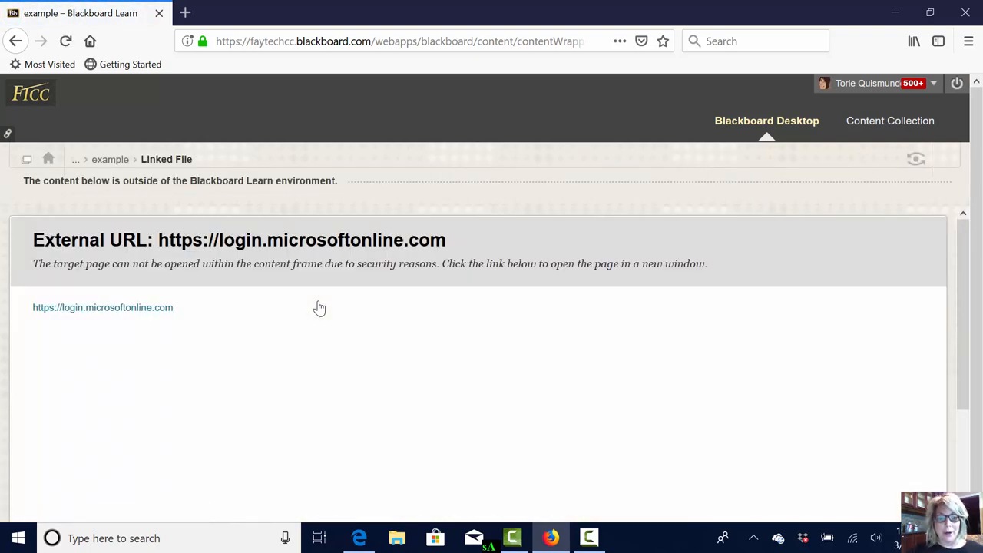
pyautogui.moveTo(126, 315)
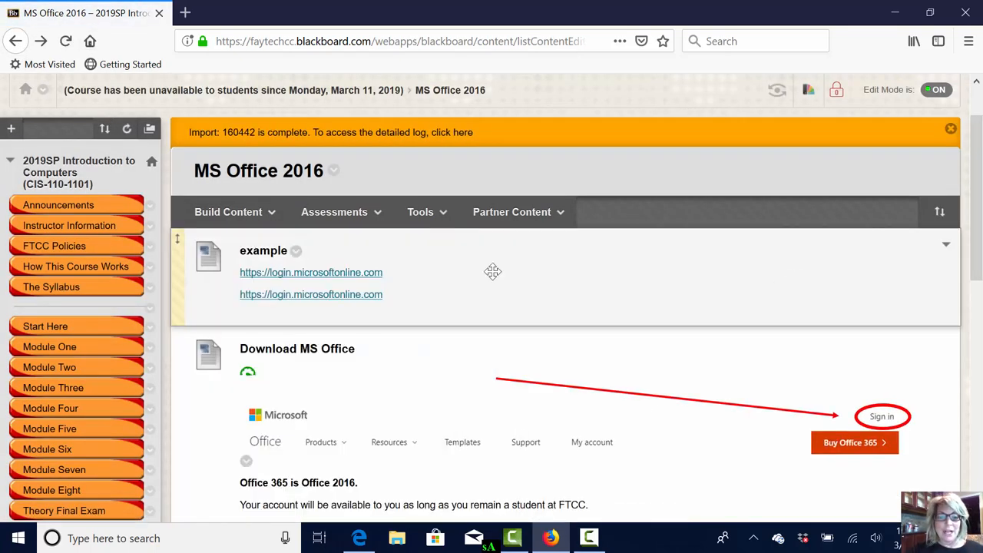
pyautogui.moveTo(312, 294)
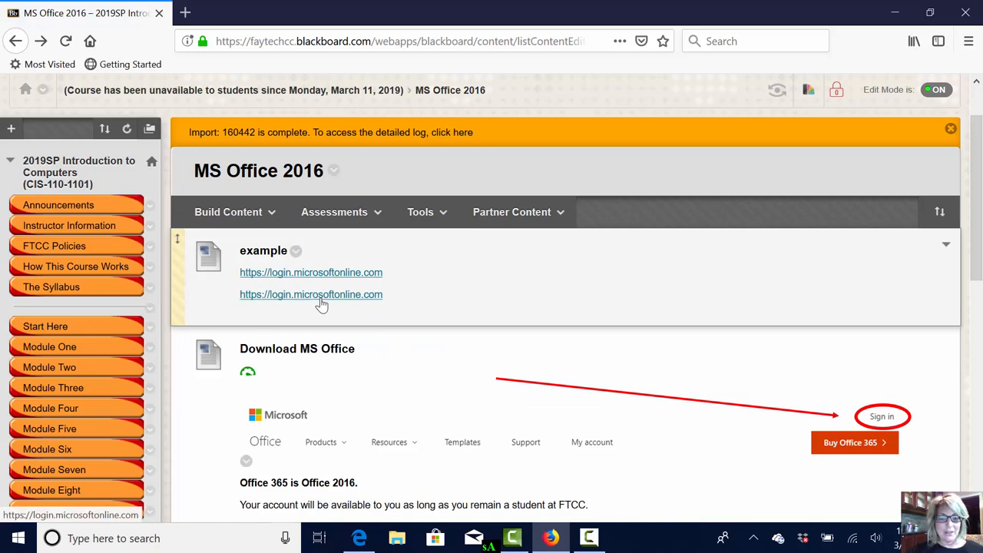
pyautogui.click(311, 294)
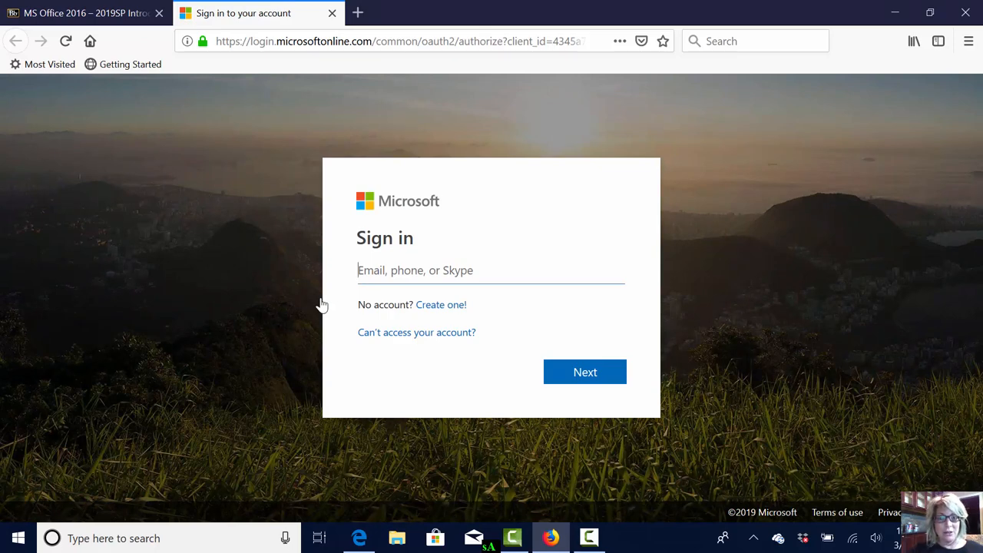
pyautogui.moveTo(84, 13)
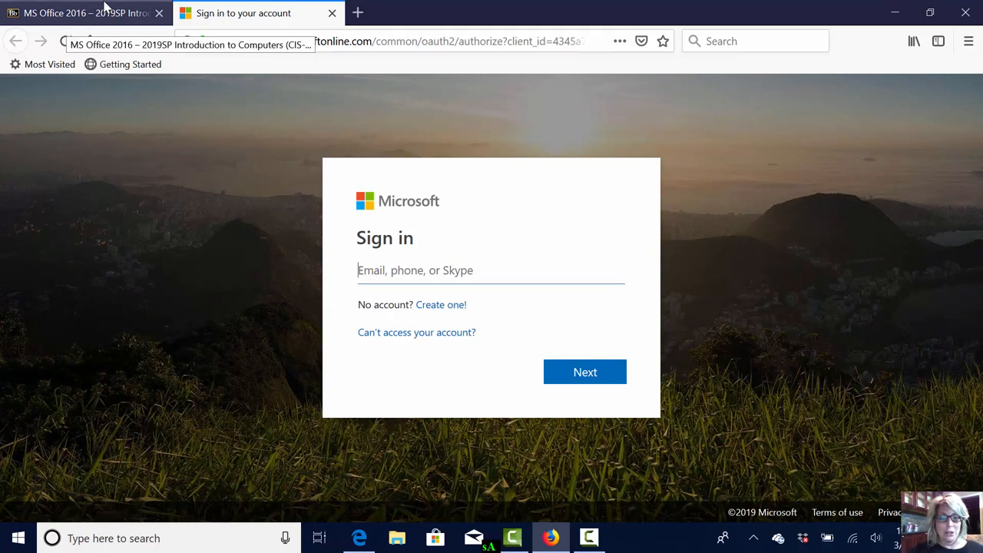
pyautogui.click(332, 13)
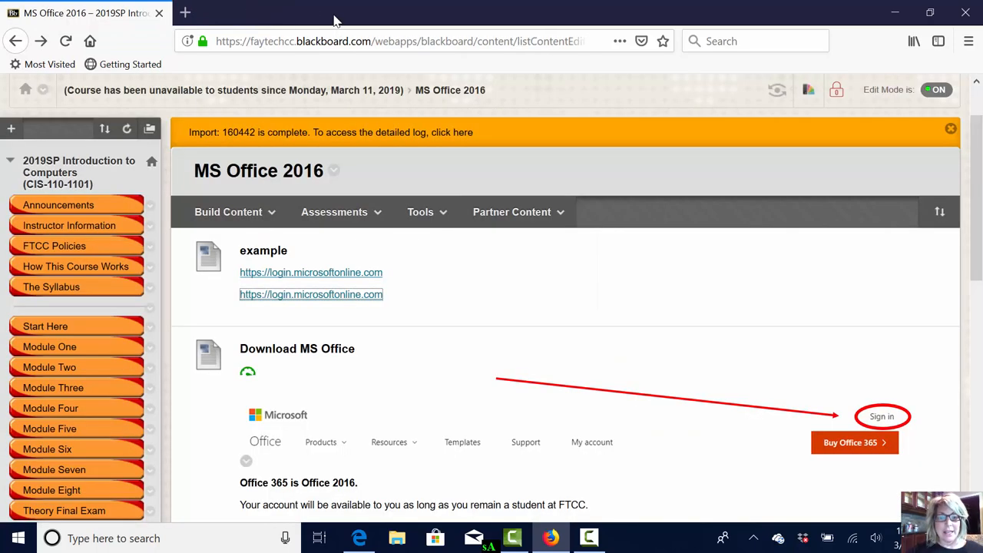
pyautogui.moveTo(495, 284)
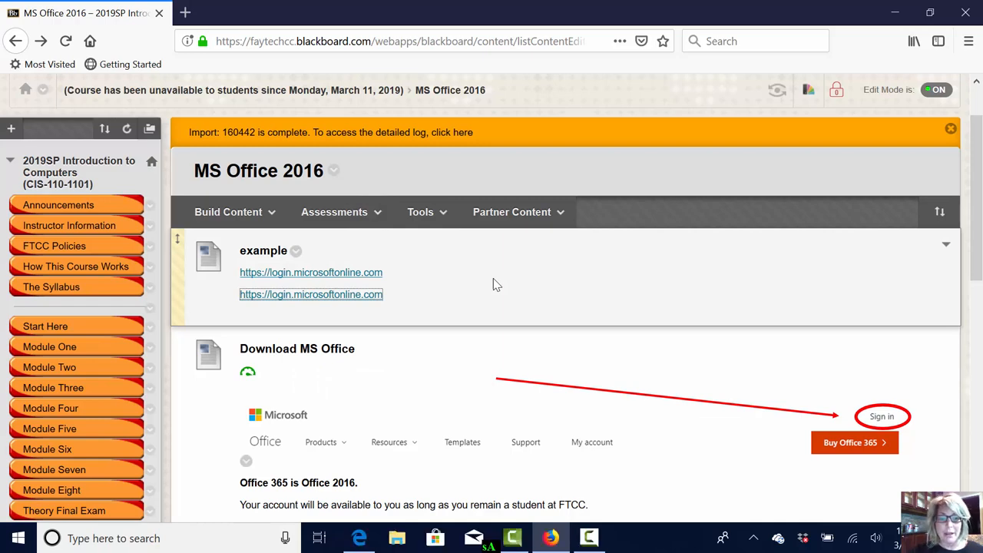
pyautogui.moveTo(476, 253)
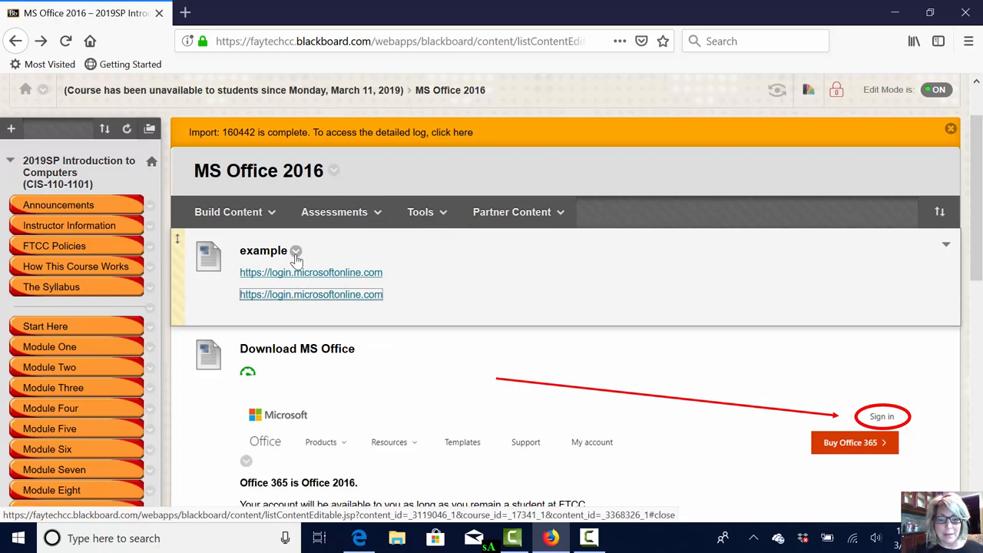
# Scroll the example item's Edit page and place the cursor in its text editor
pyautogui.scroll(3)
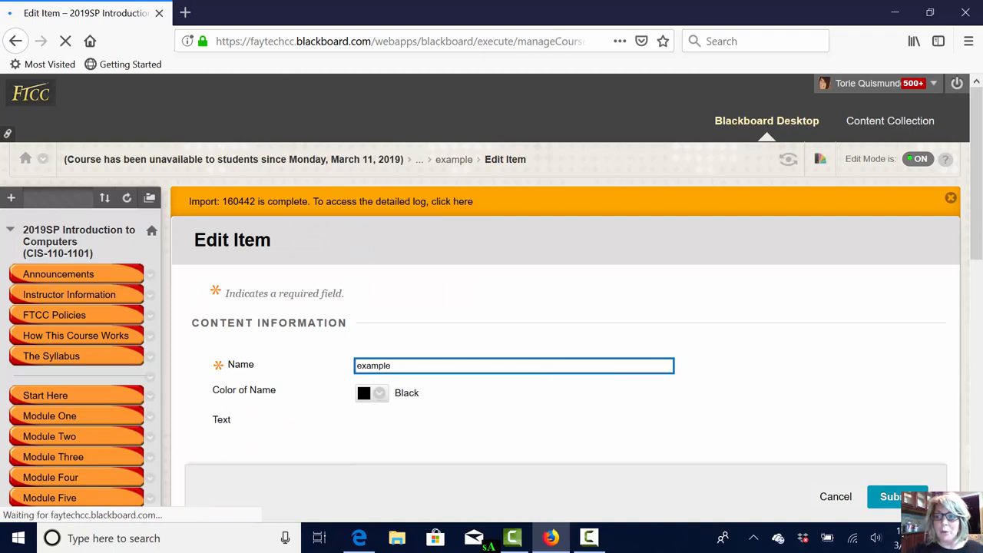
pyautogui.scroll(-3)
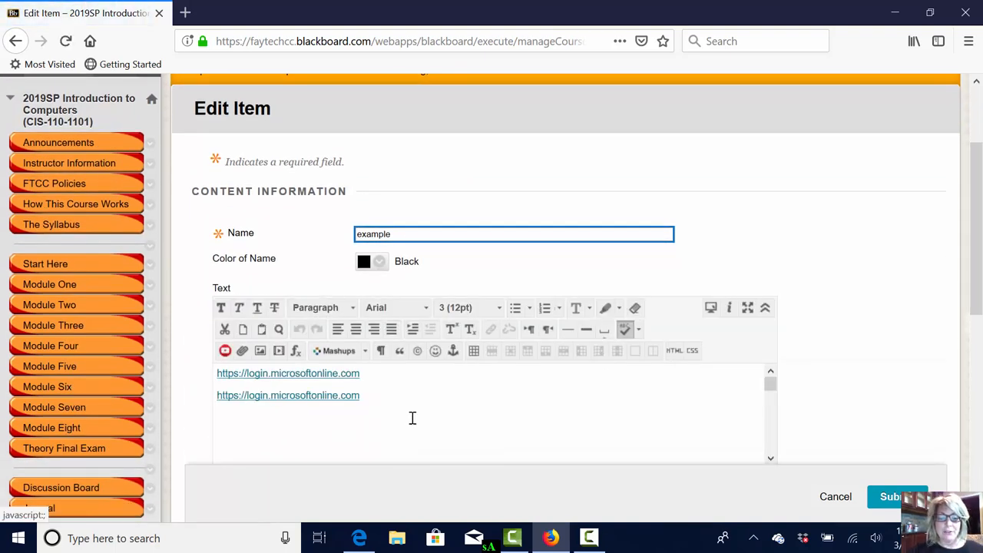
pyautogui.click(411, 417)
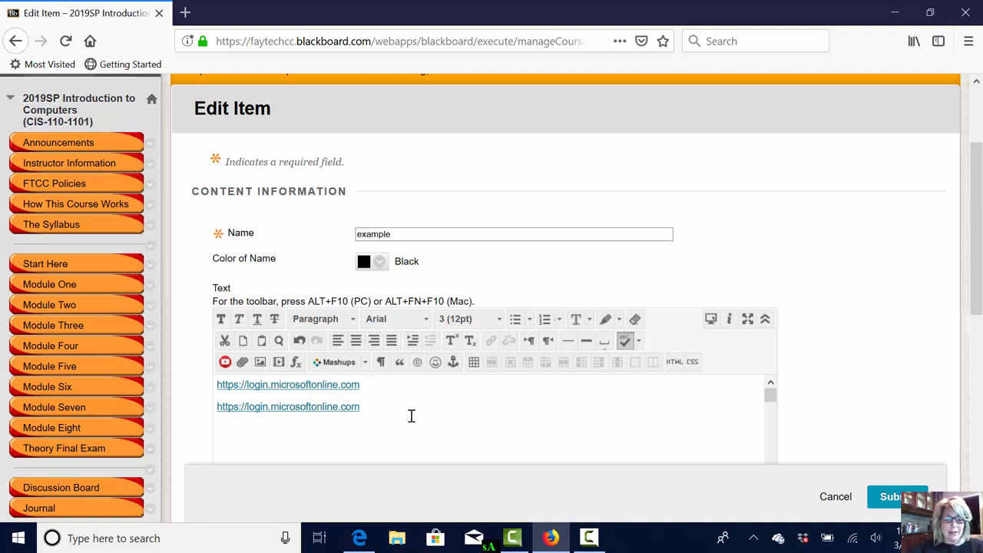
pyautogui.write('Click the follow')
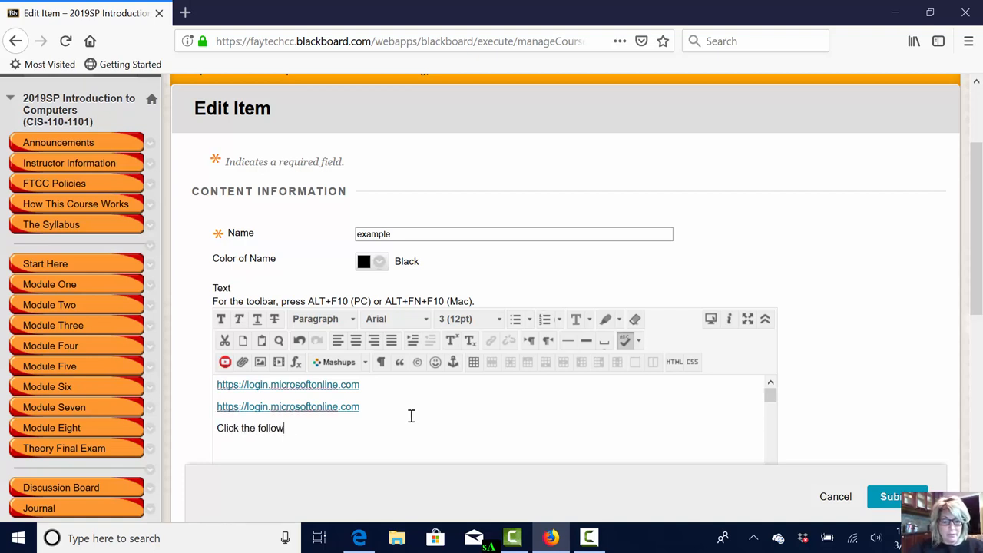
pyautogui.write('ing link to ac')
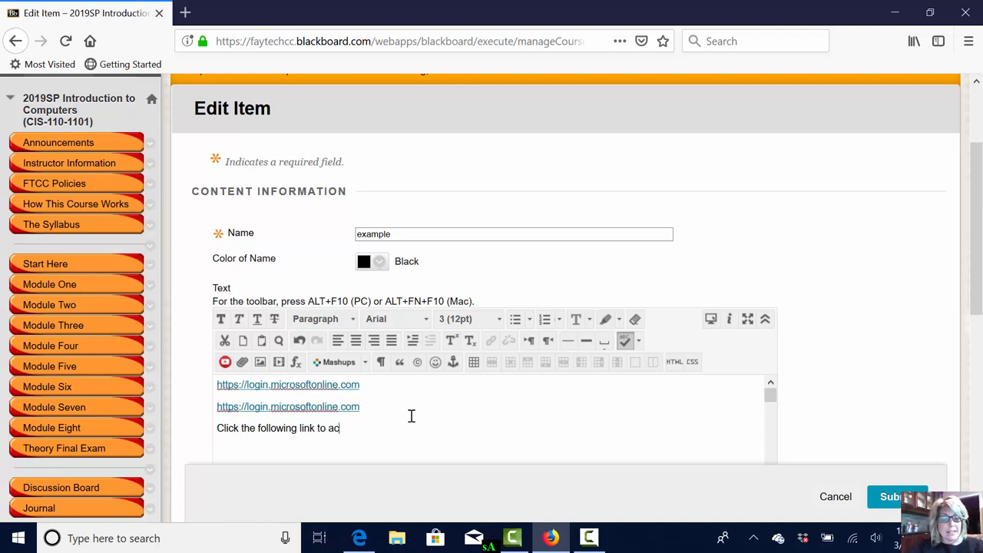
pyautogui.write('cess the M')
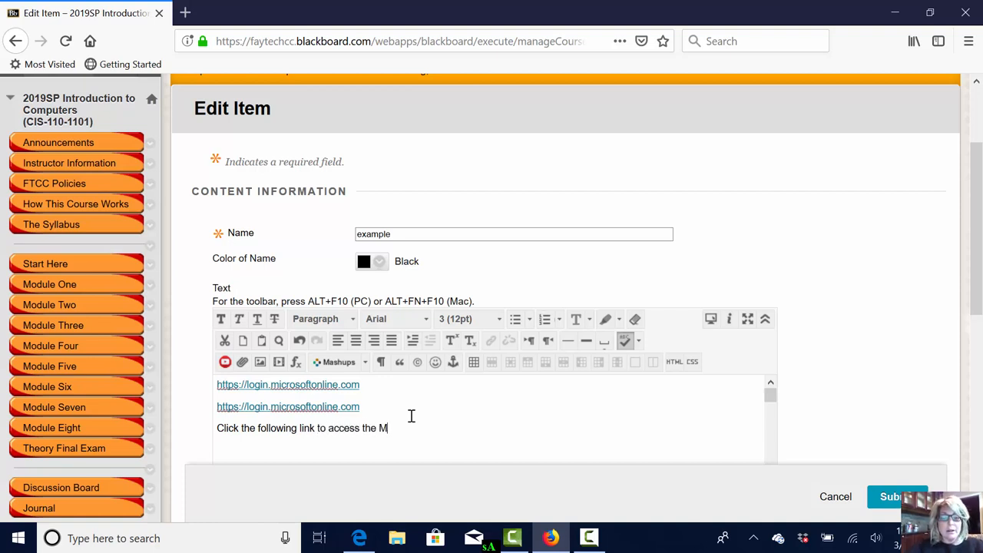
pyautogui.write('icrosoft')
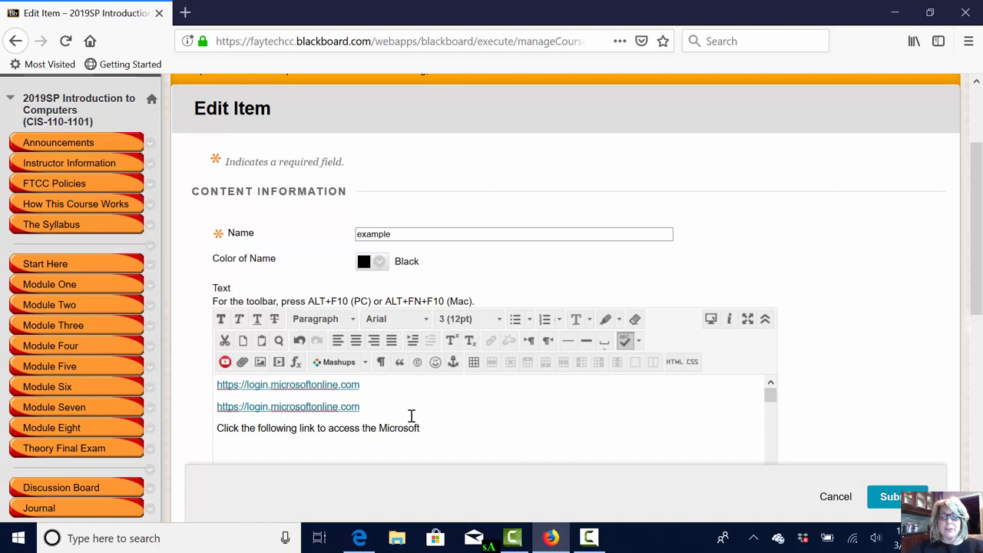
pyautogui.write('Office Logi')
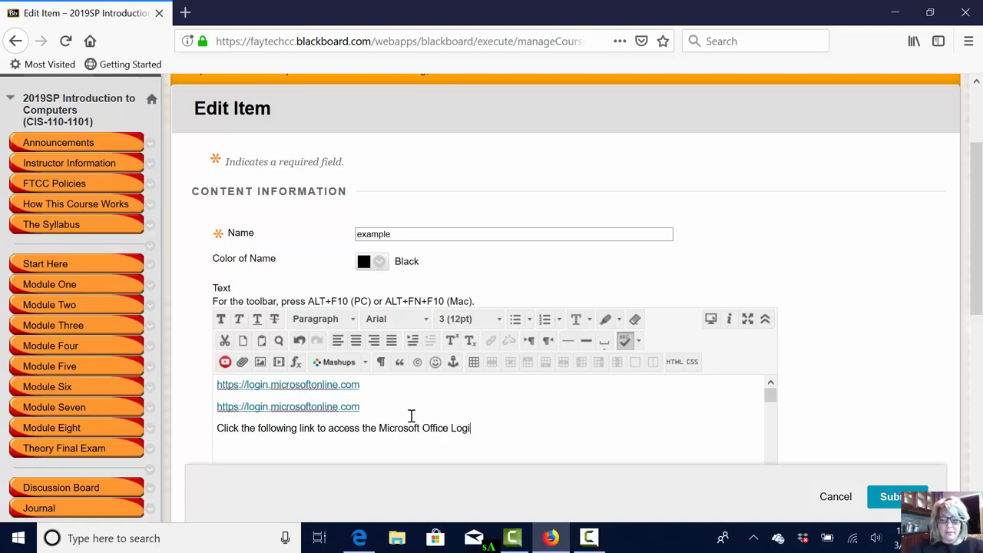
pyautogui.write('Site an')
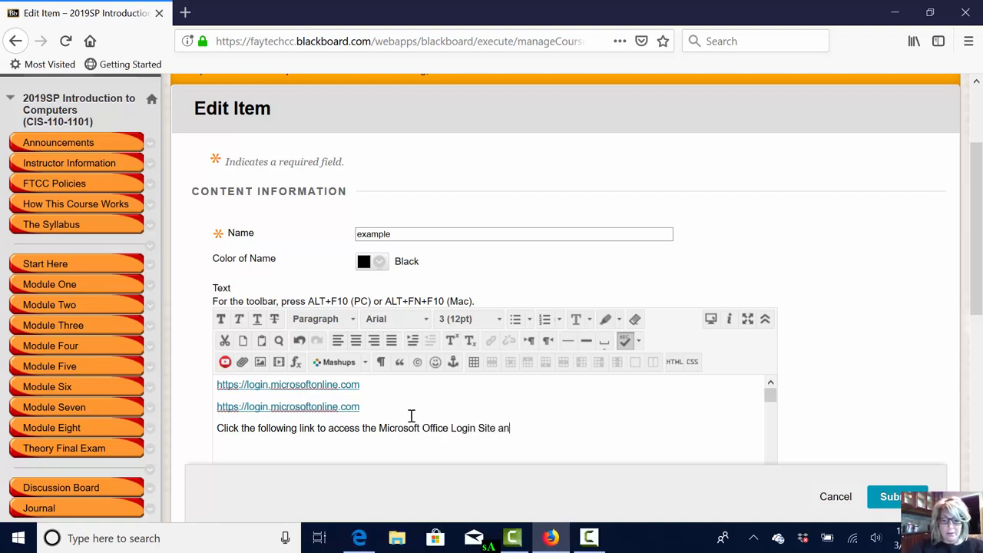
pyautogui.write('d download')
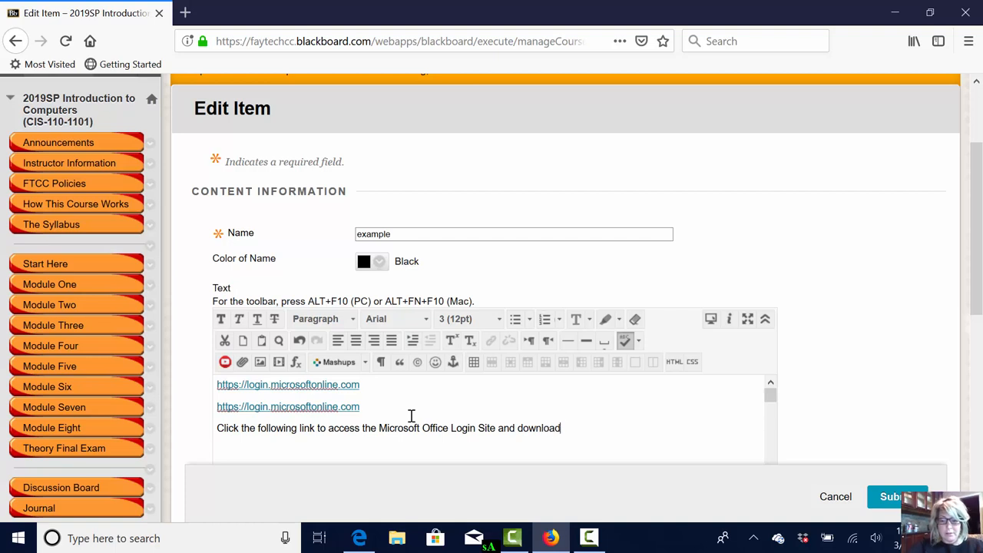
pyautogui.write('your f')
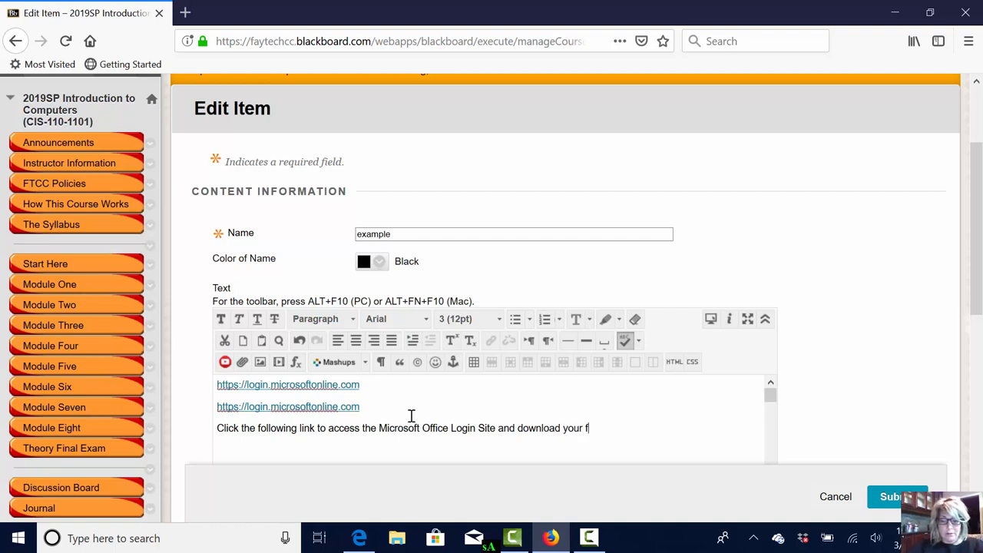
pyautogui.write('ree Office Sof')
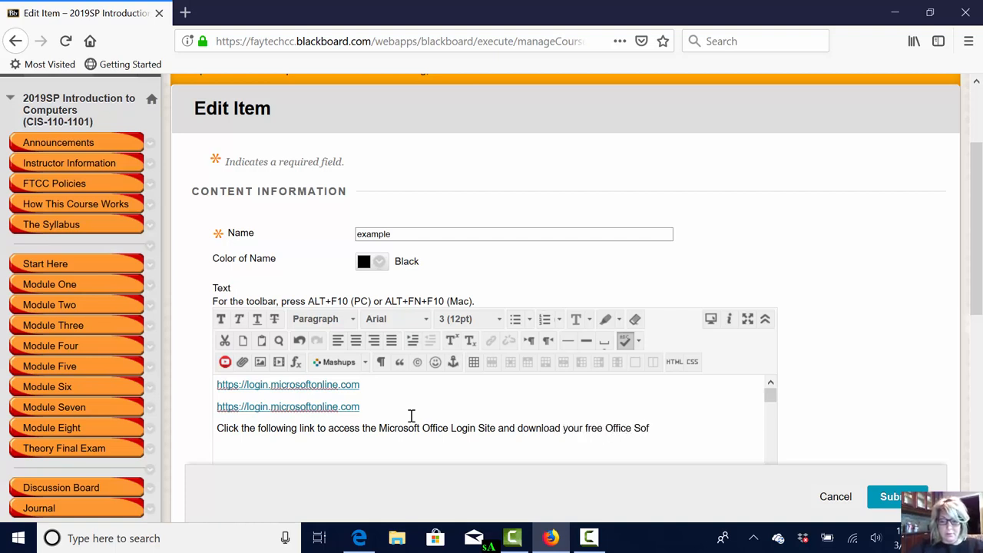
pyautogui.write('tware:')
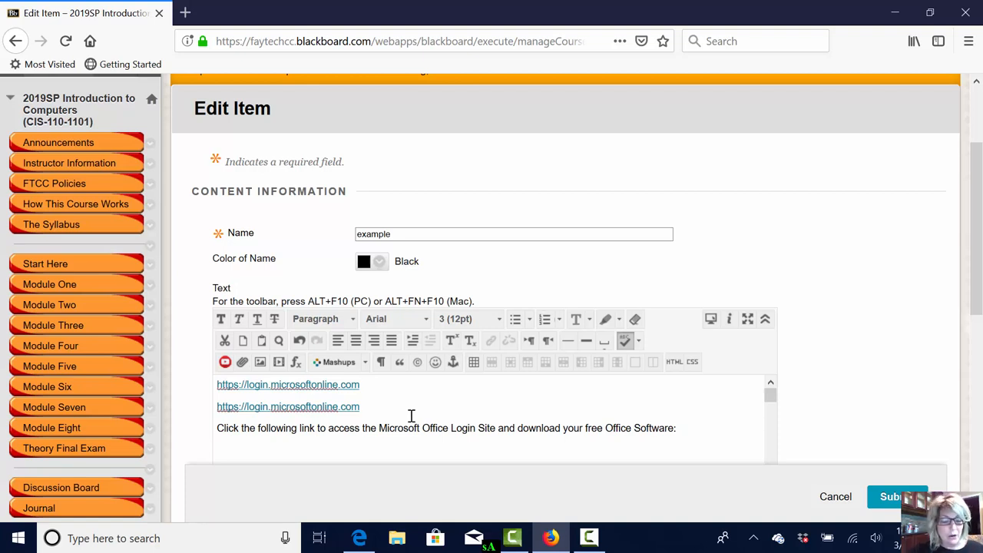
pyautogui.write('https://login.microsoftonline.com')
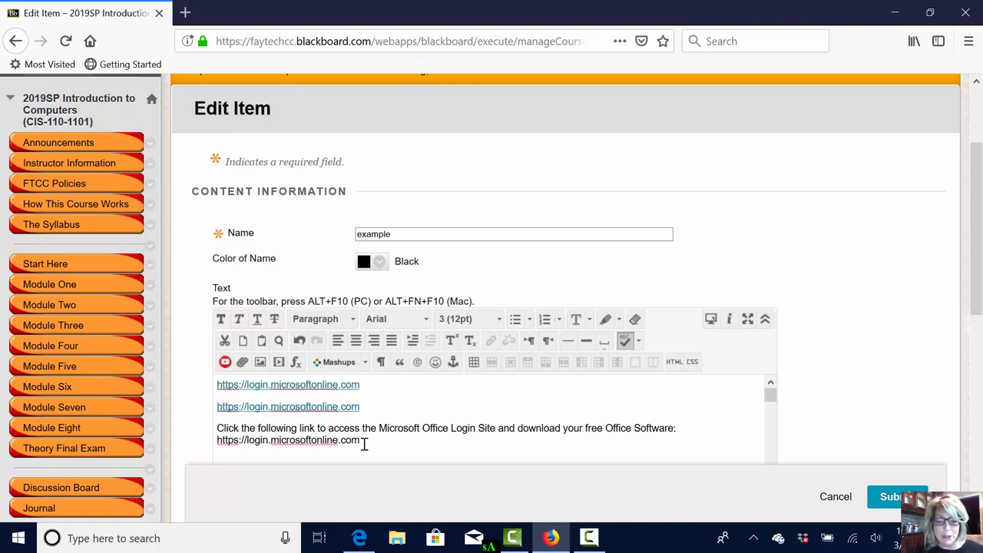
pyautogui.doubleClick(288, 440)
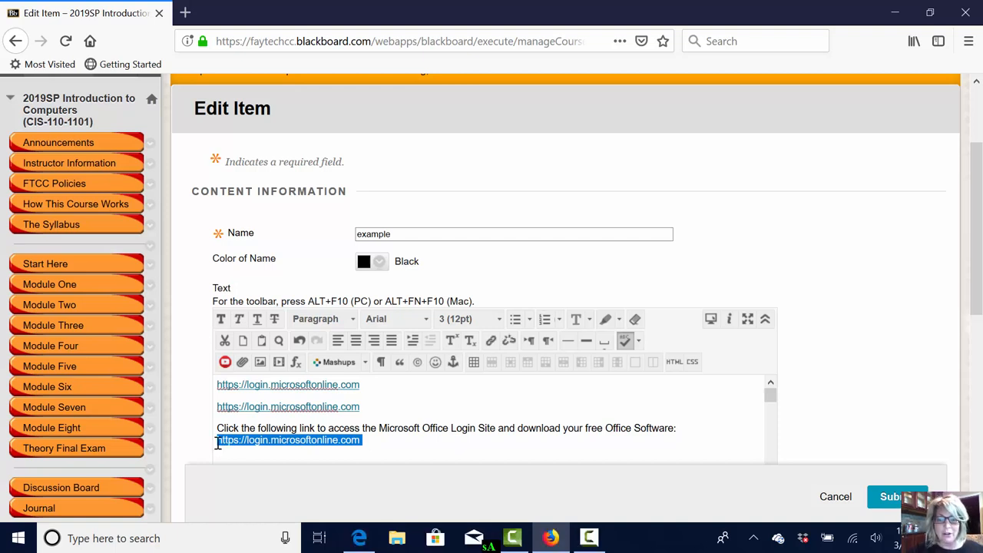
pyautogui.moveTo(492, 341)
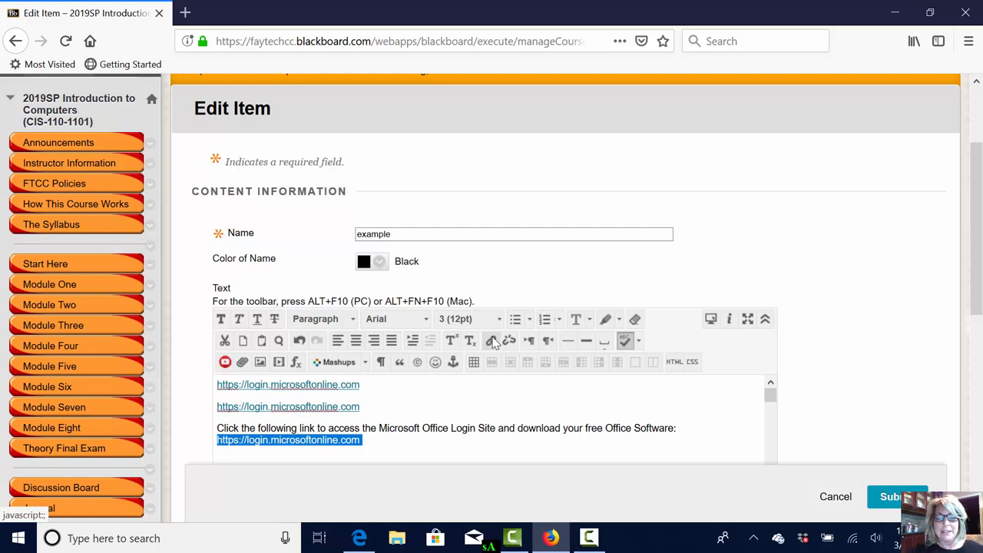
pyautogui.click(493, 340)
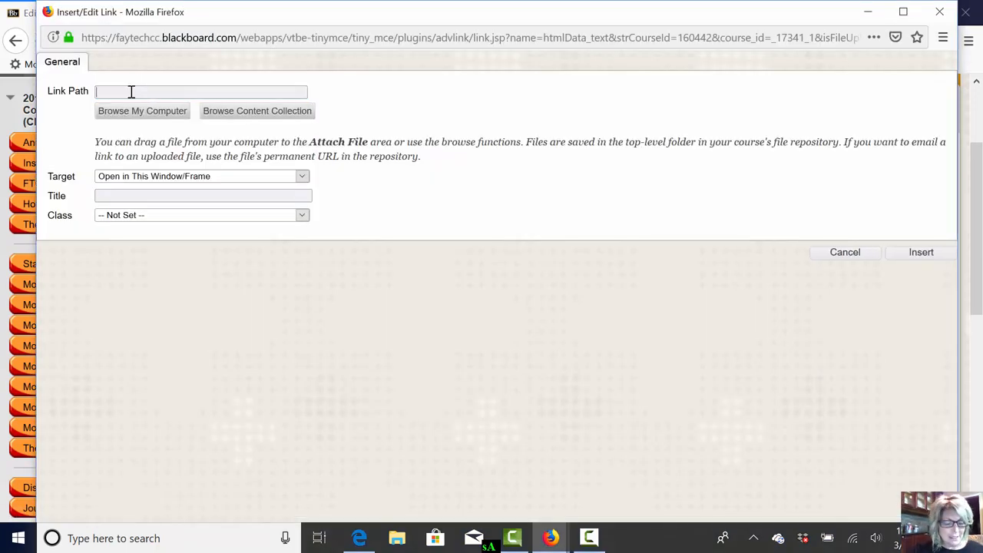
pyautogui.write('https://login.microsoftonline.com')
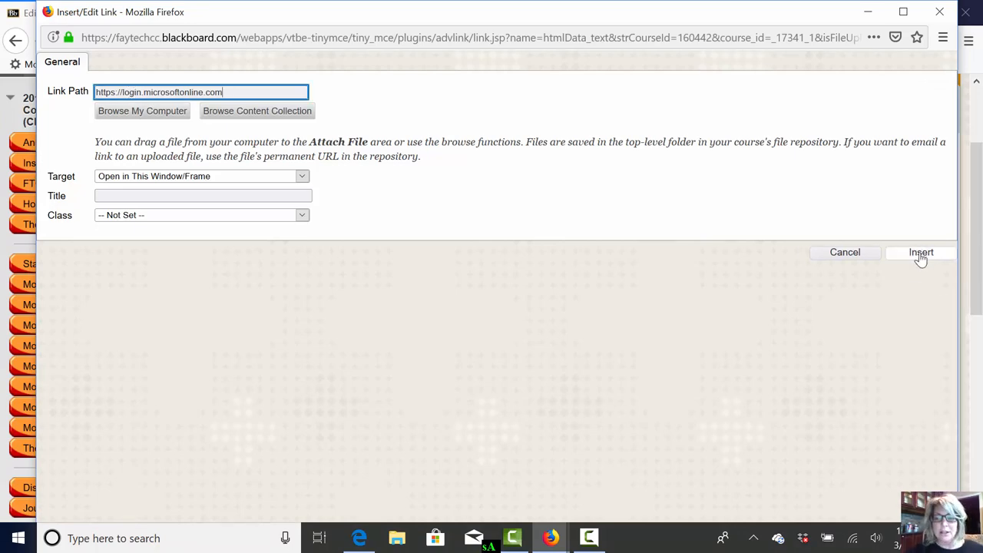
pyautogui.click(921, 252)
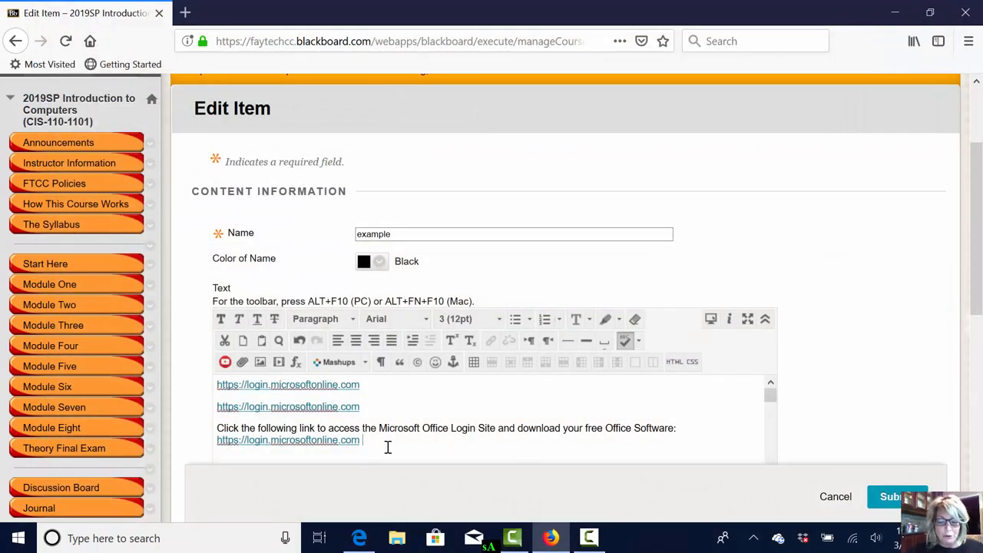
# Type '(opens in a new window)' right after the login hyperlink
pyautogui.write('(opens')
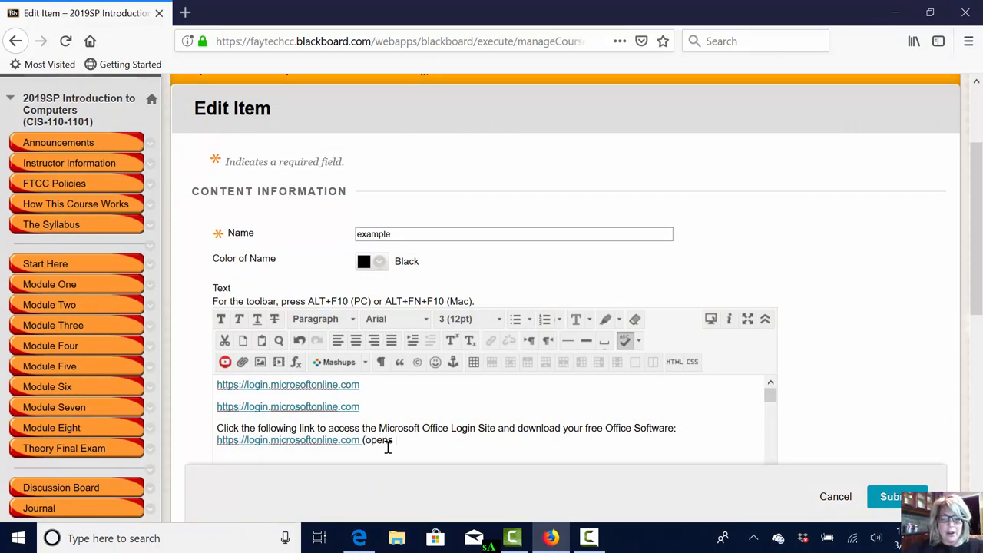
pyautogui.write('in a new')
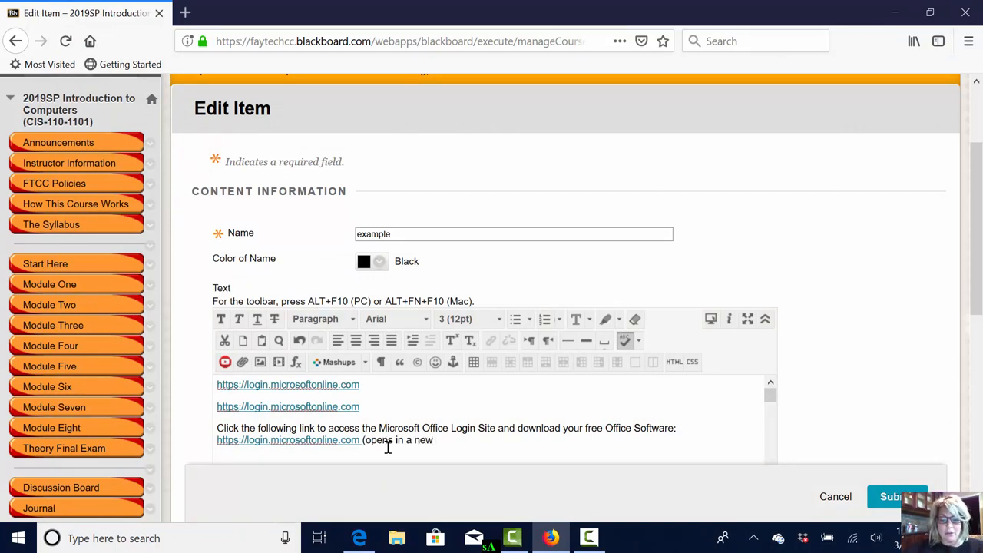
pyautogui.write('window)')
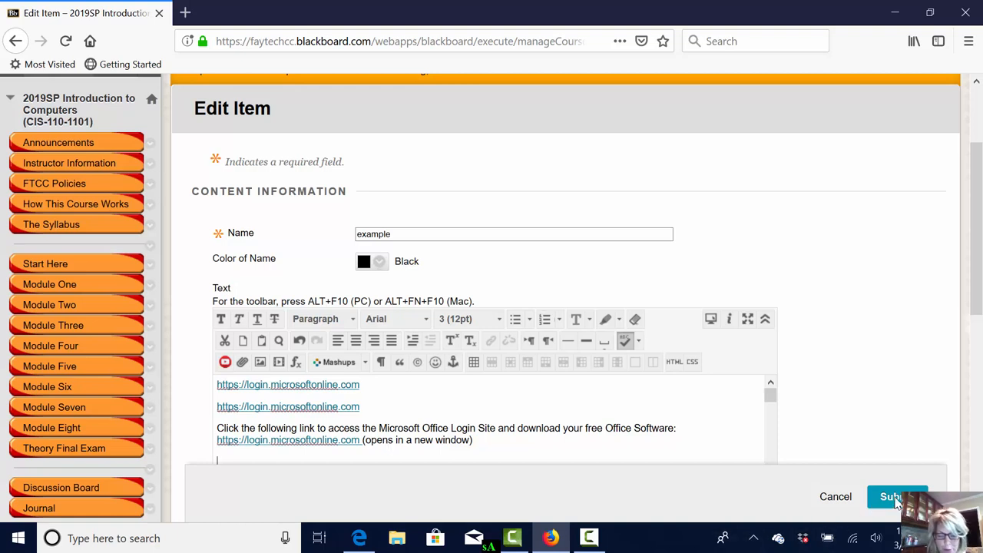
# Submit the item, test its new login link, and go back to the MS Office 2016 page
pyautogui.click(897, 496)
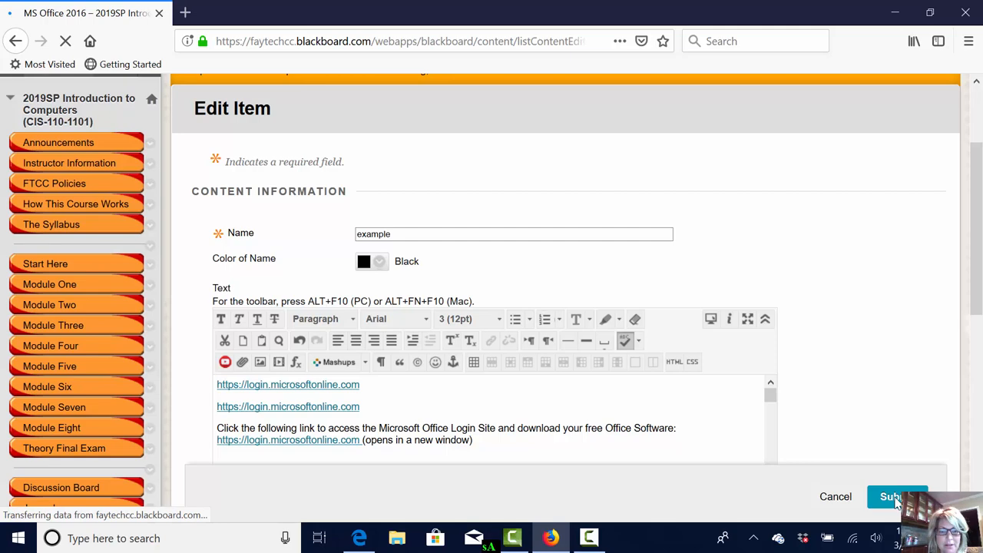
pyautogui.click(897, 496)
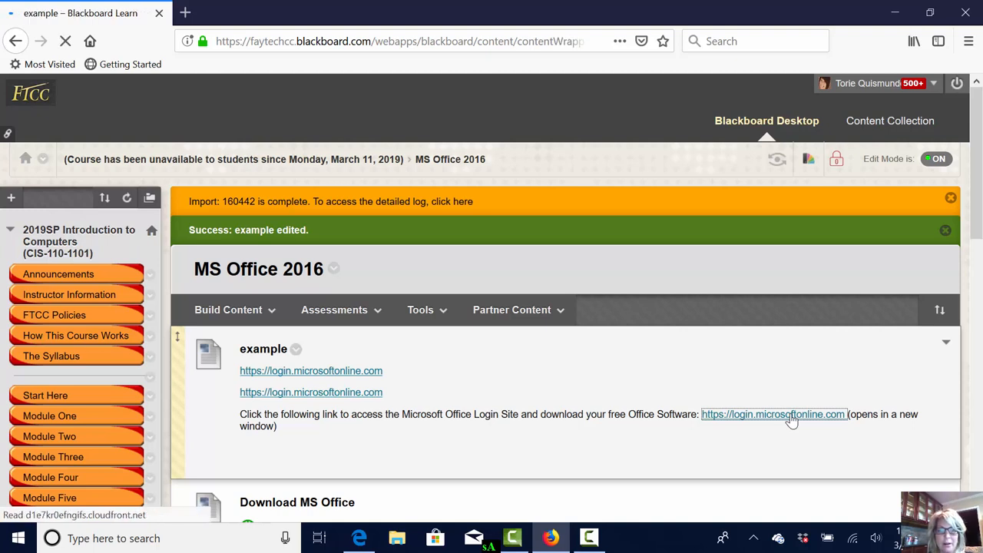
pyautogui.click(773, 414)
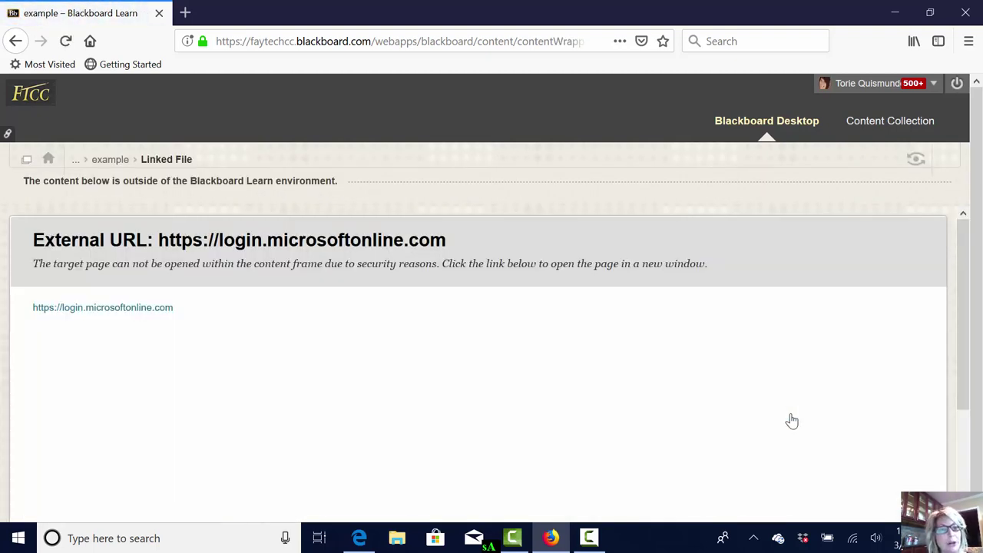
pyautogui.moveTo(49, 64)
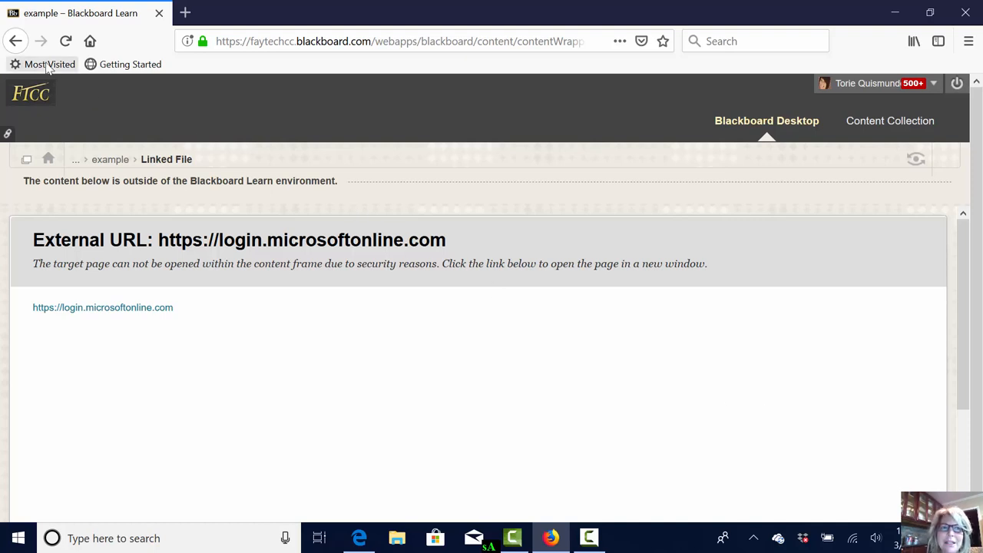
pyautogui.moveTo(16, 41)
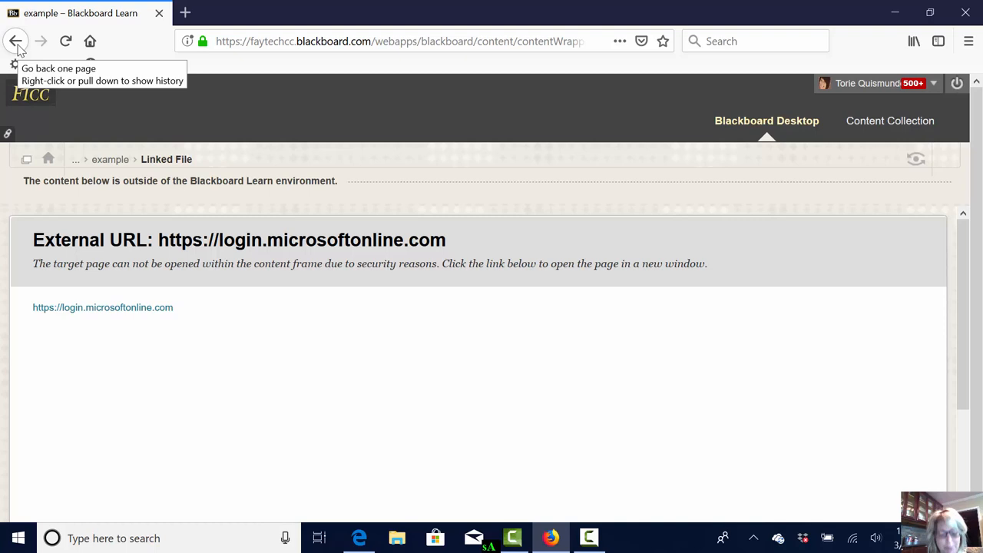
pyautogui.click(16, 41)
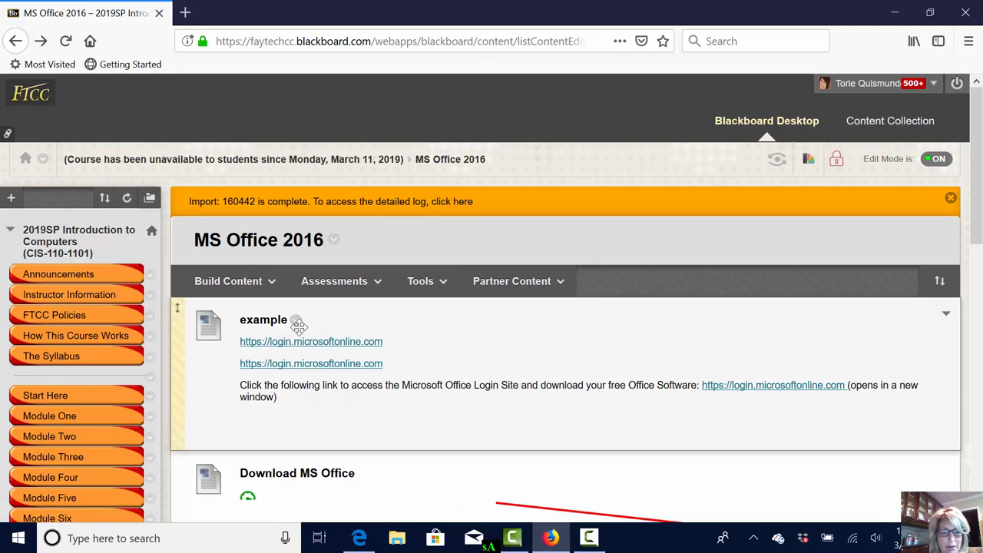
# Reopen the example item for editing, paste a copy of the link paragraph, and select the second URL
pyautogui.click(298, 320)
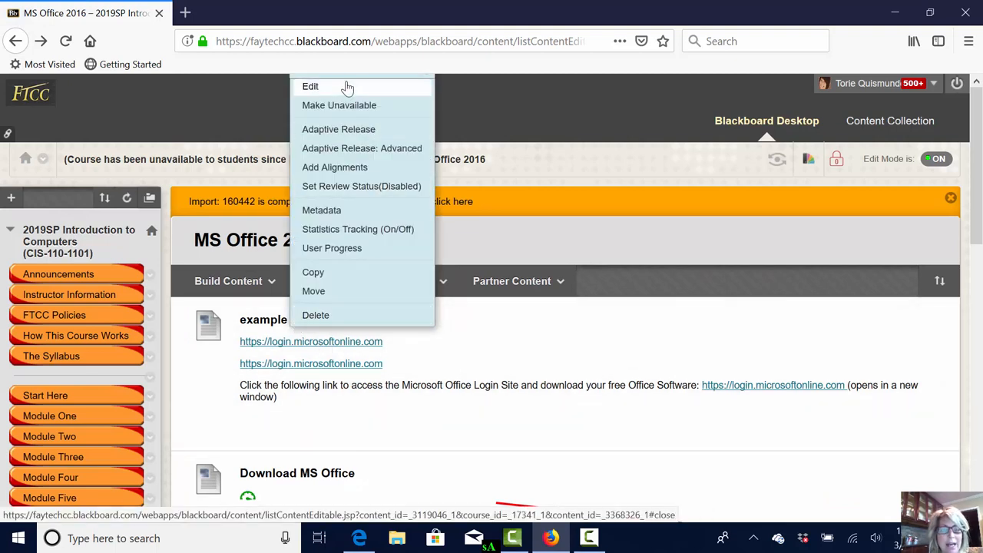
pyautogui.click(310, 86)
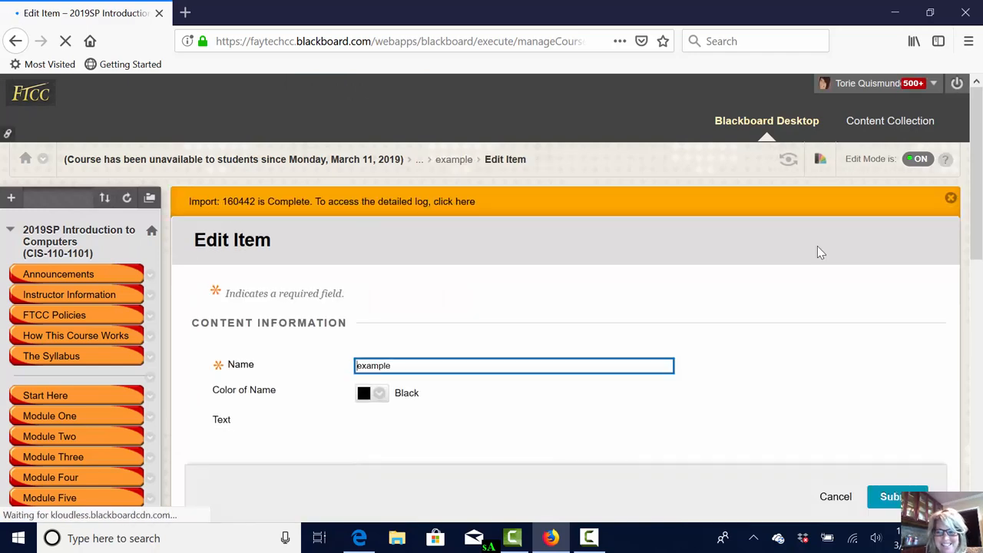
pyautogui.scroll(-3)
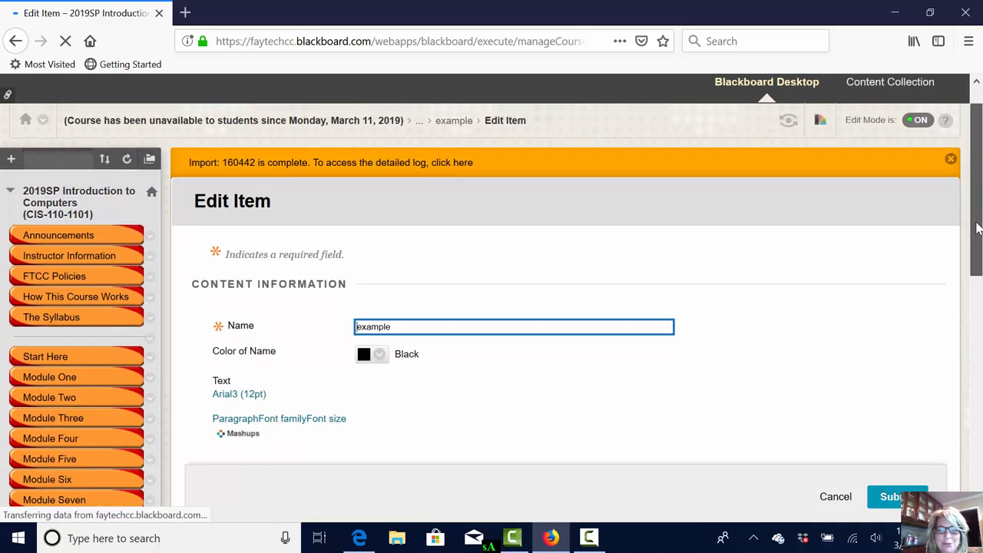
pyautogui.scroll(-3)
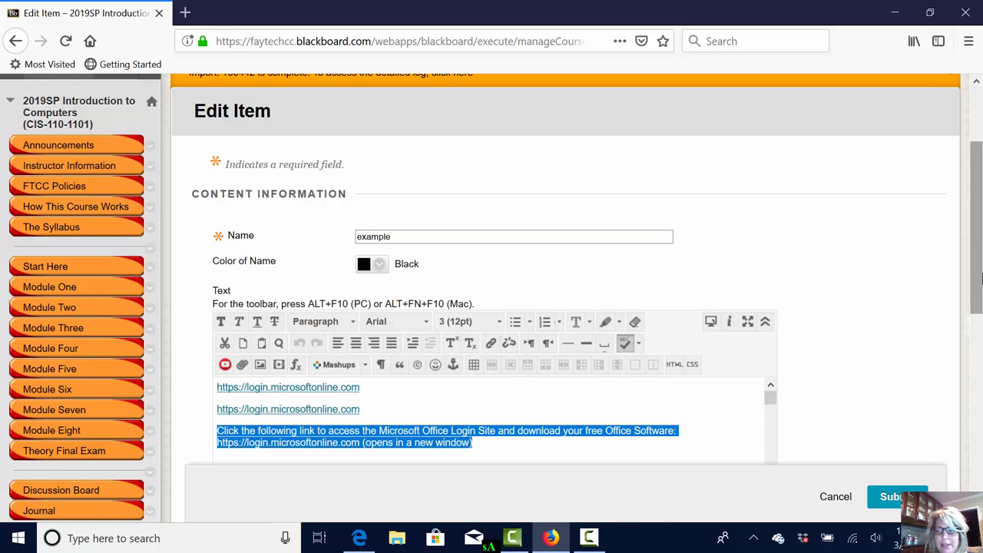
pyautogui.scroll(-3)
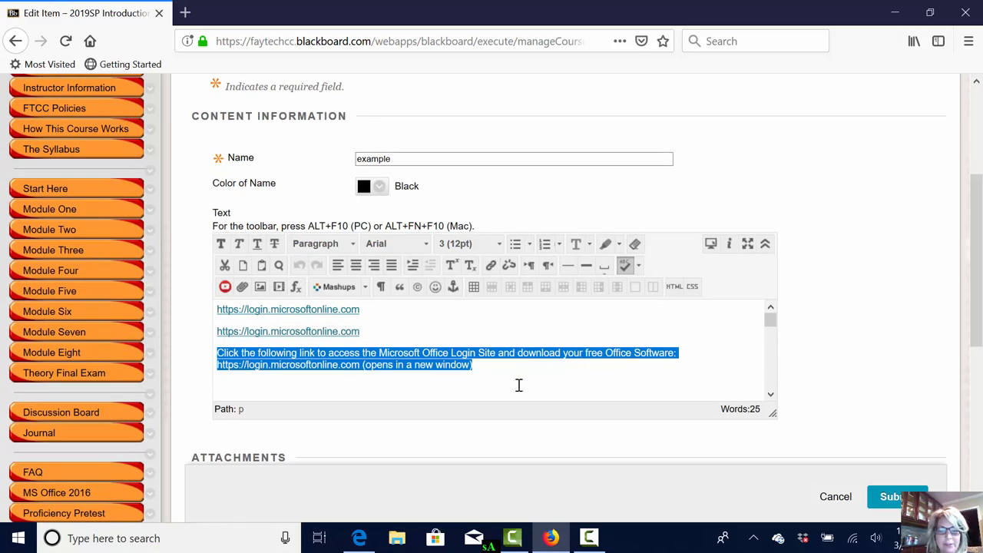
pyautogui.press('ctrl+v')
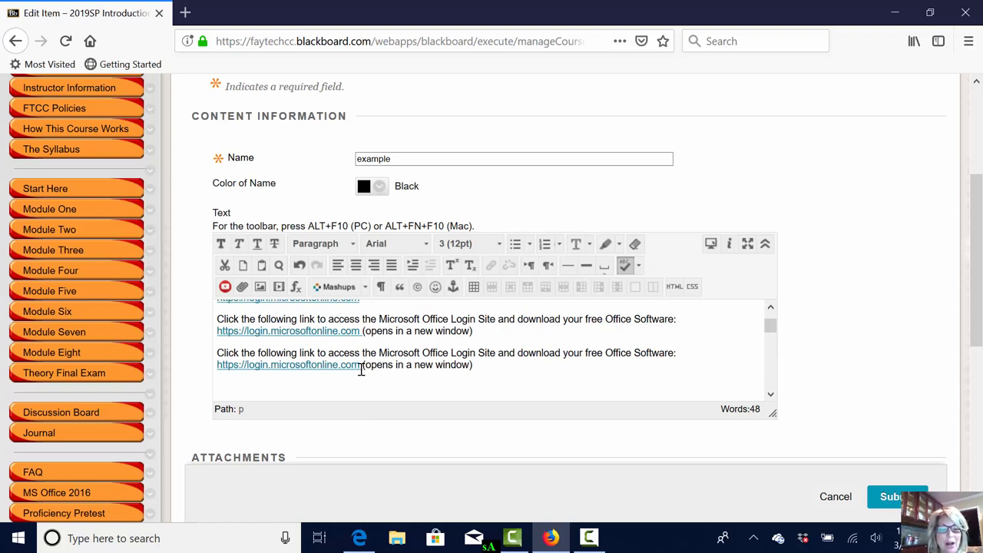
pyautogui.doubleClick(288, 364)
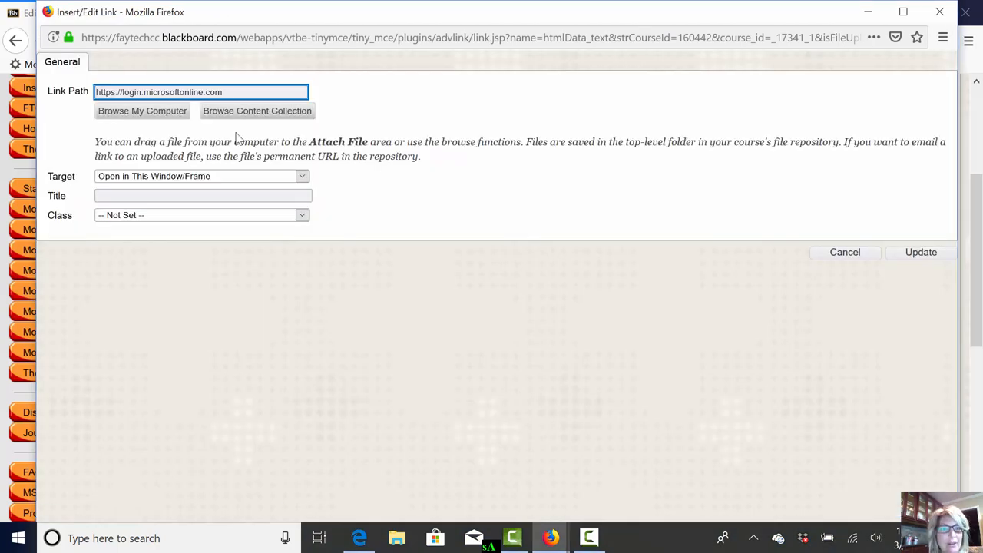
# Set the second link's Target to Open in New Window (_blank) and update it
pyautogui.tripleClick(201, 92)
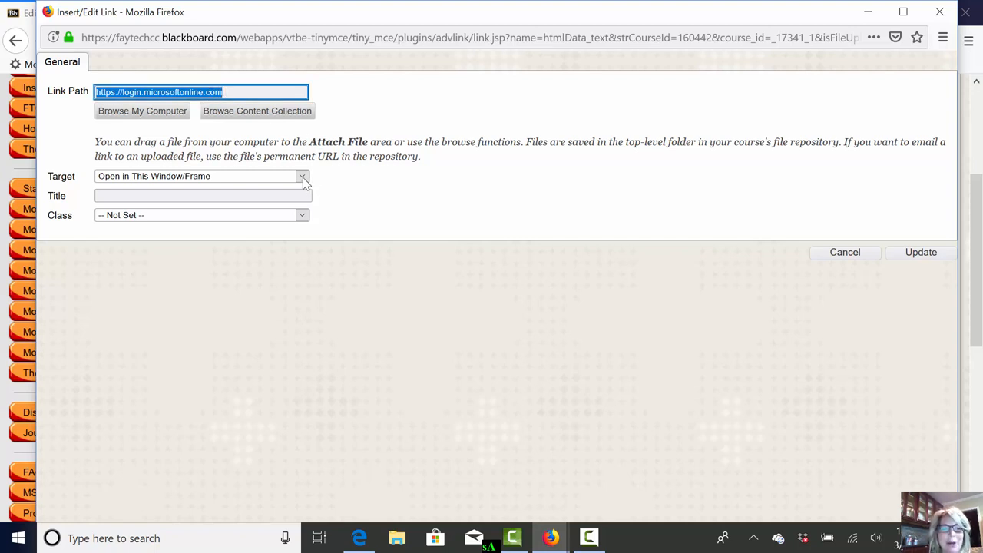
pyautogui.click(302, 176)
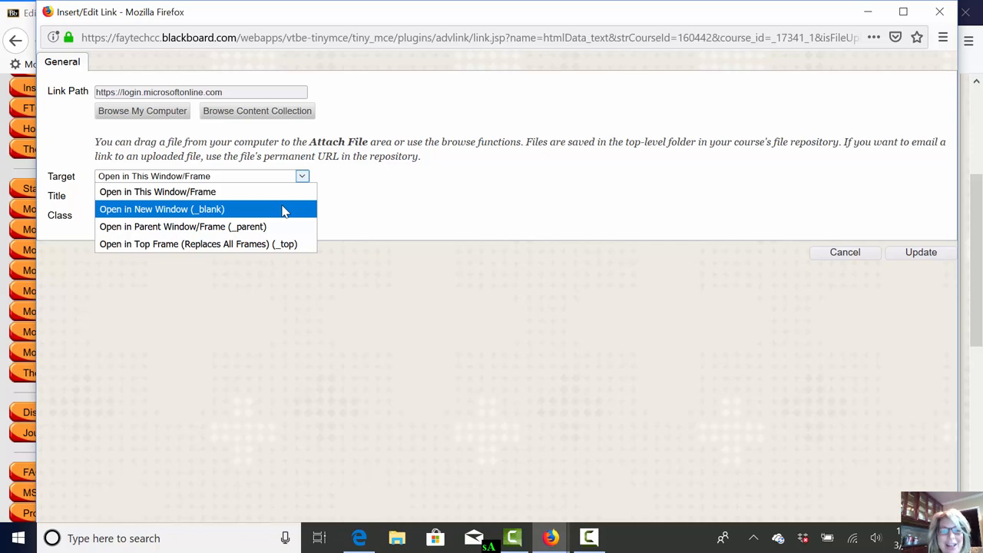
pyautogui.click(161, 209)
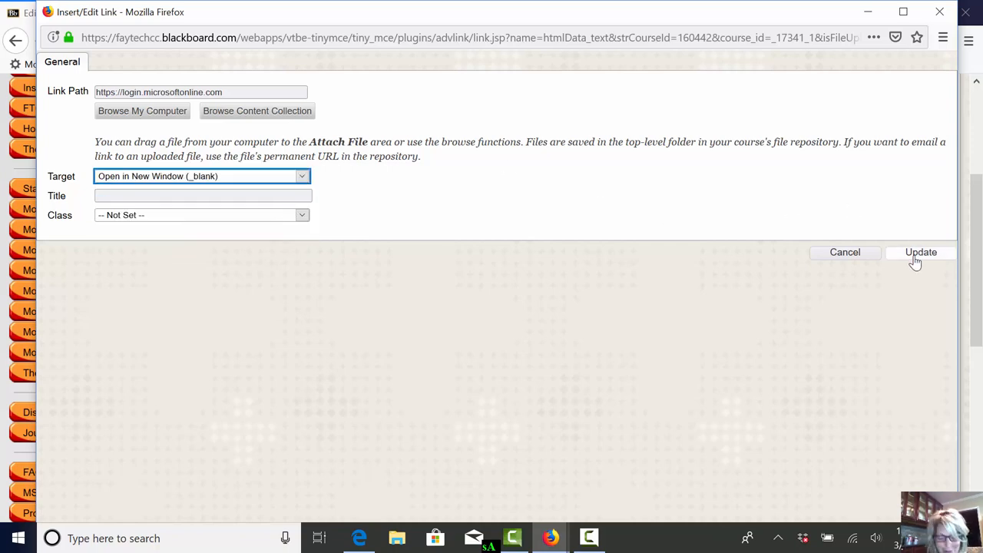
pyautogui.click(920, 252)
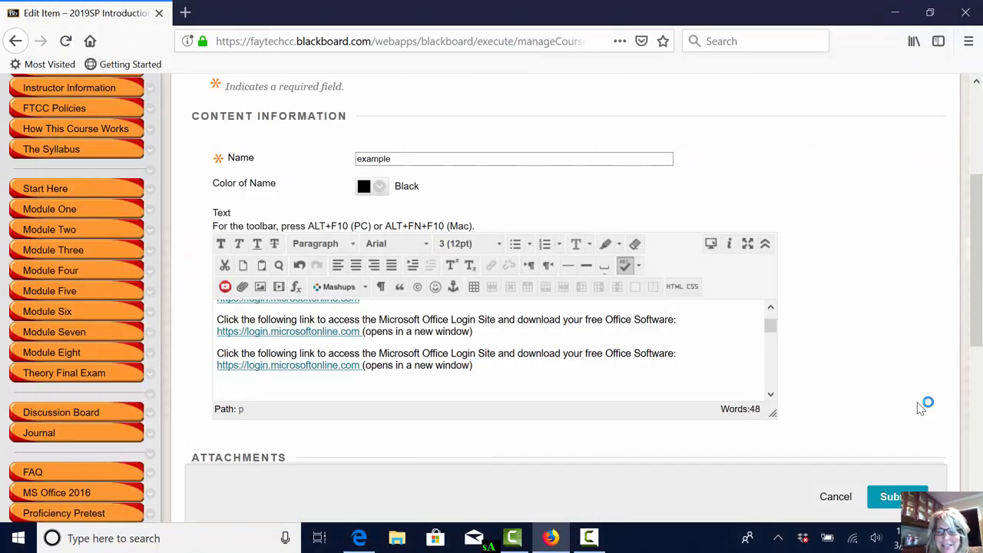
# Submit the edited item, verify the second link opens in a new tab, and return
pyautogui.click(897, 497)
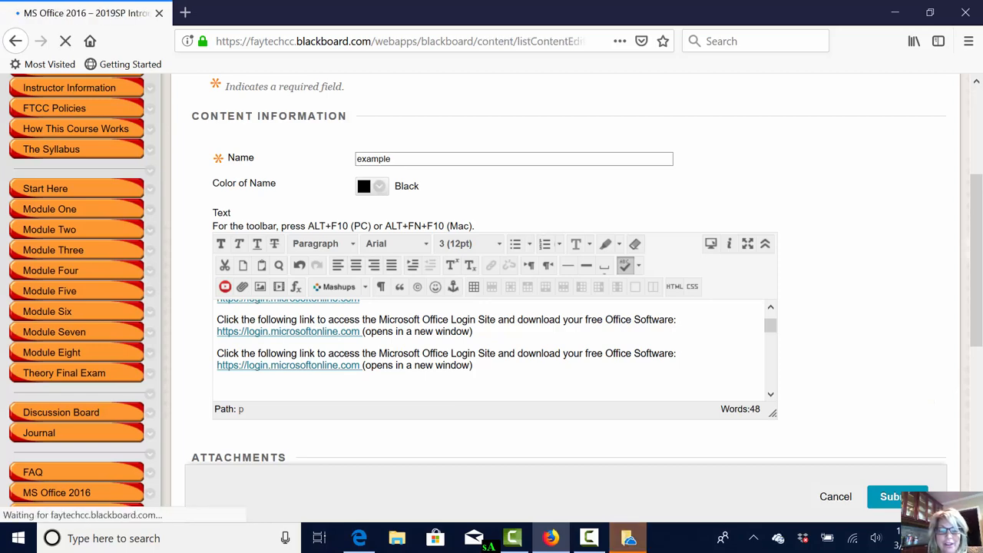
pyautogui.click(897, 496)
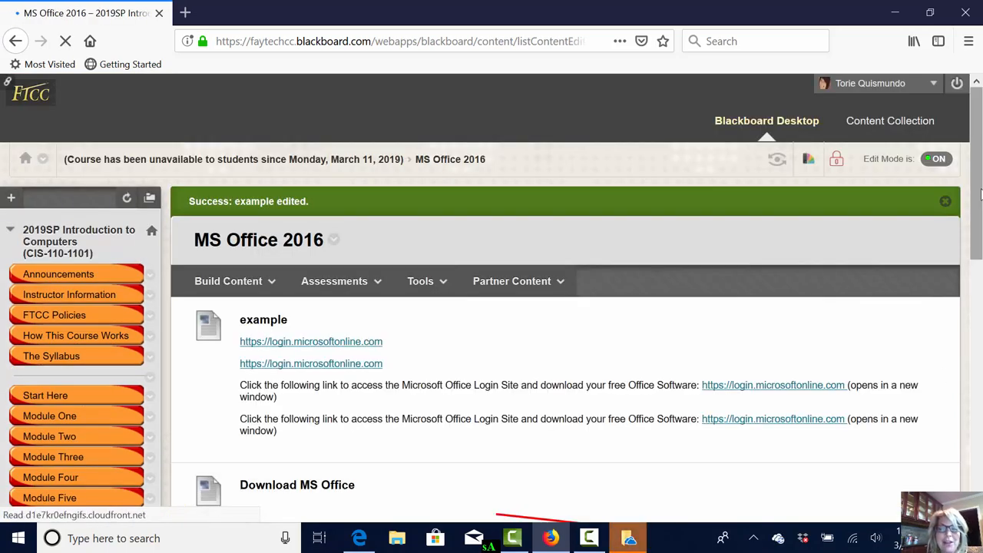
pyautogui.scroll(-3)
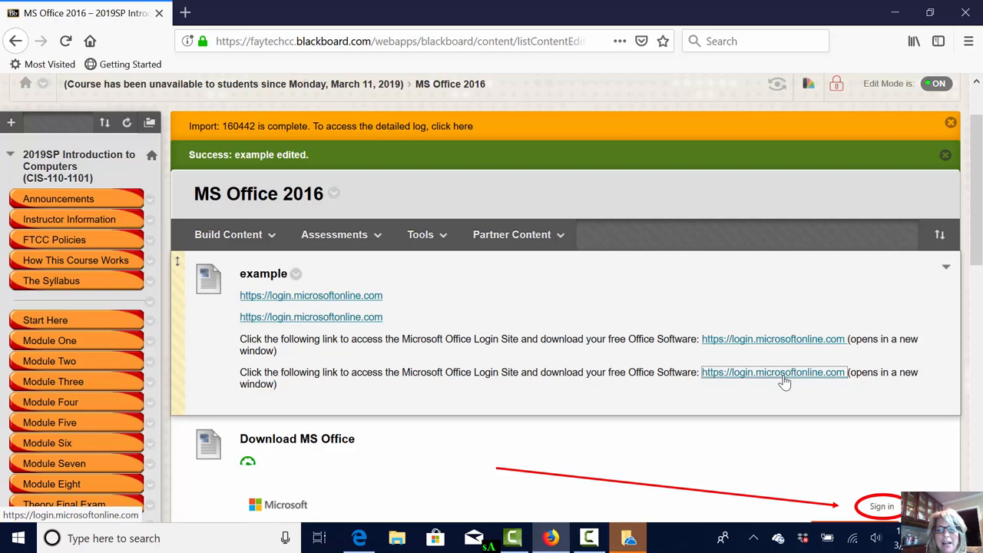
pyautogui.click(773, 372)
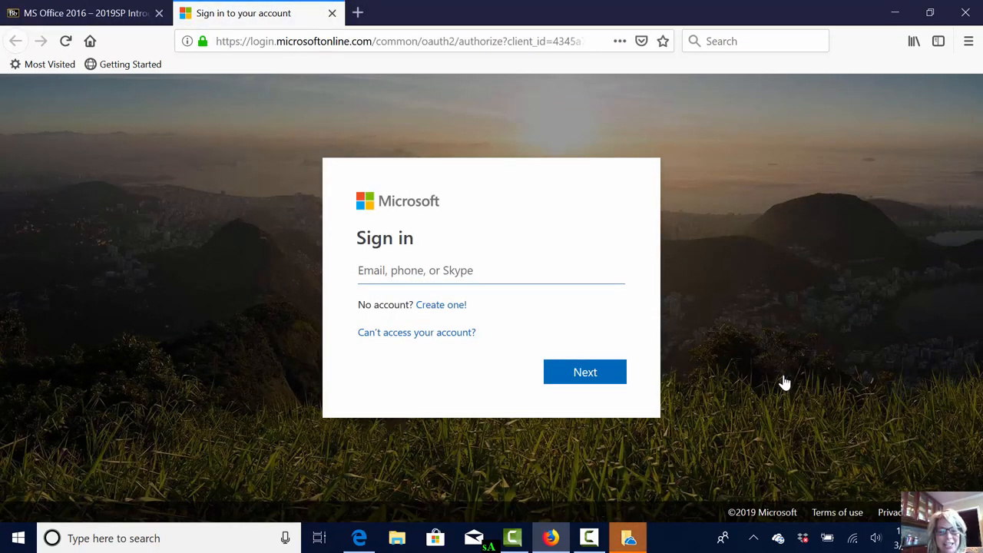
pyautogui.moveTo(250, 83)
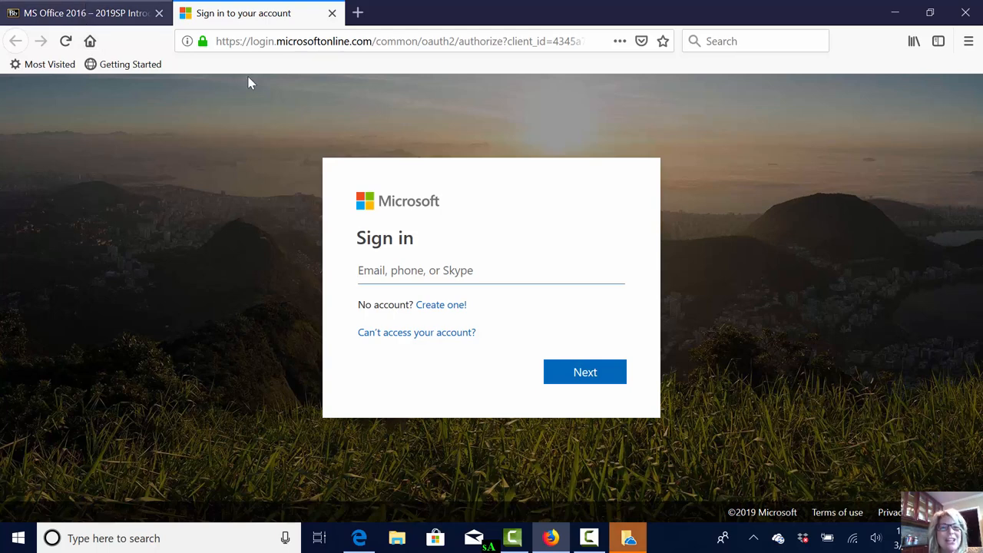
pyautogui.click(332, 13)
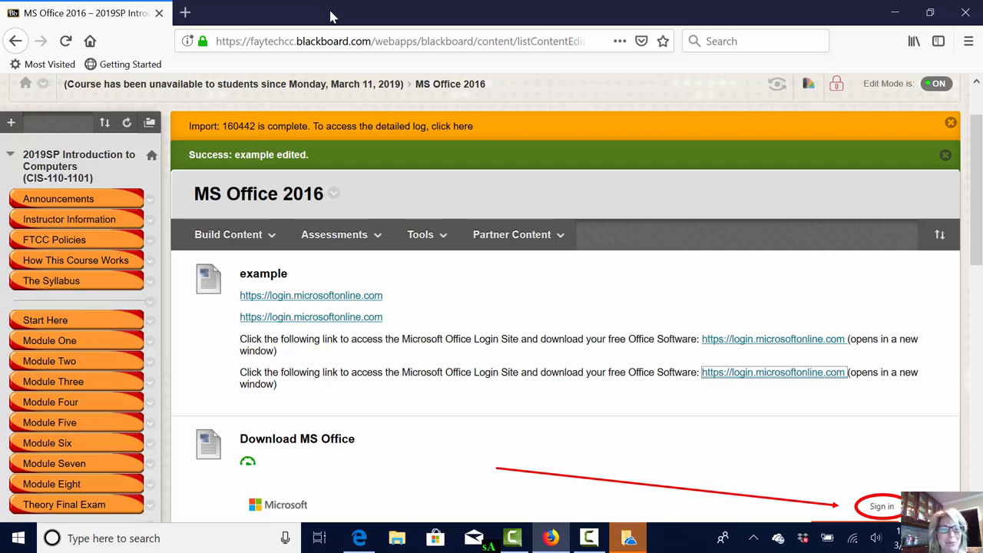
# Create a new content item named 'Link to log In'
pyautogui.click(228, 234)
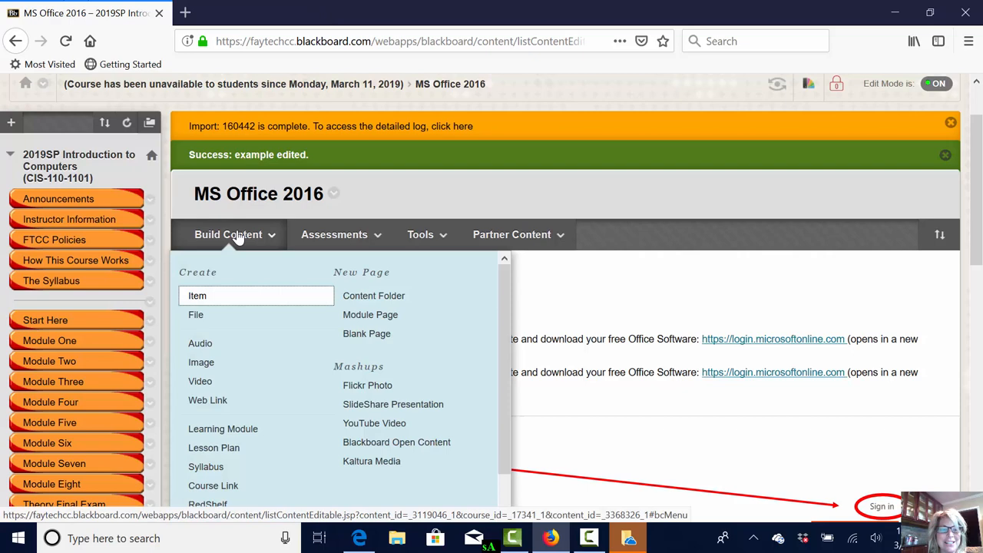
pyautogui.click(197, 295)
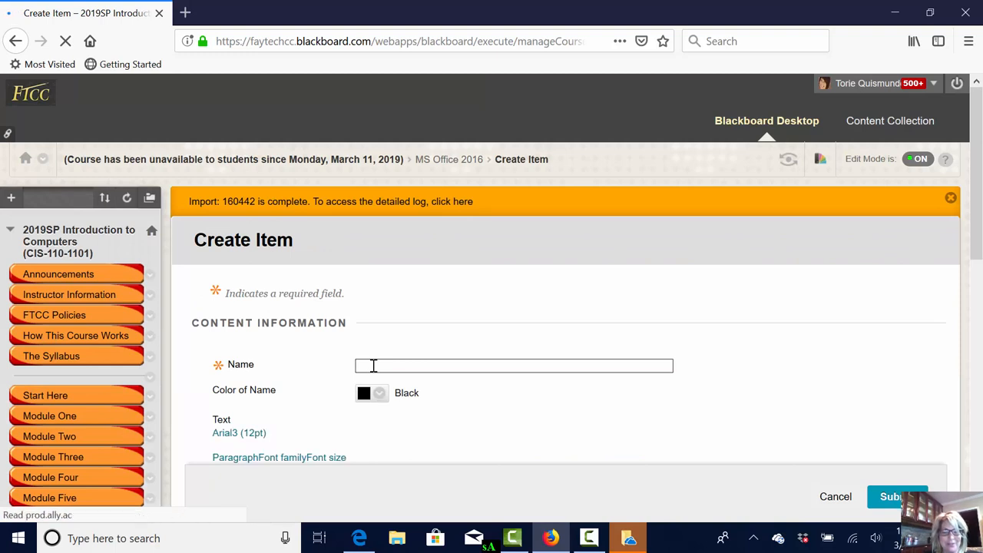
pyautogui.write('Link to log in')
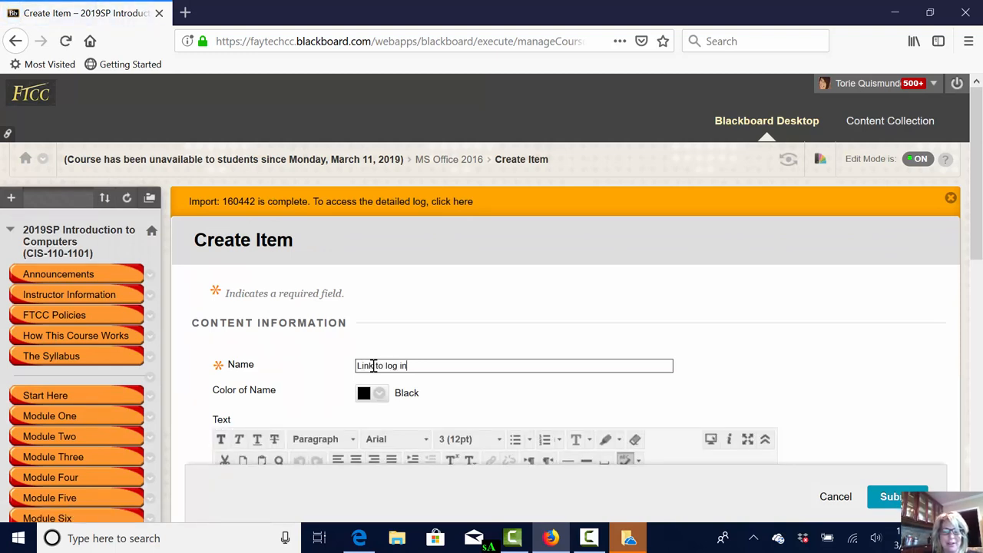
pyautogui.write('IN')
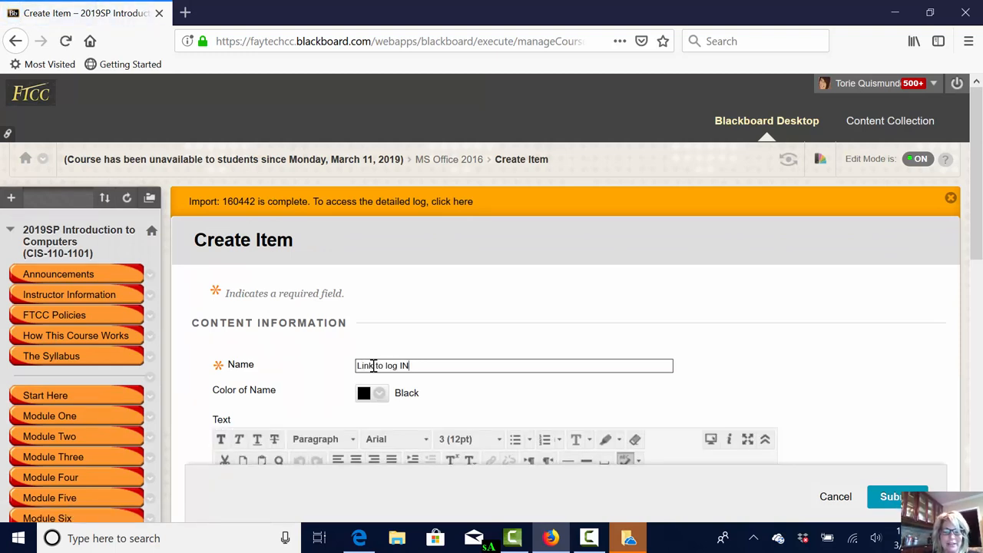
pyautogui.write('In')
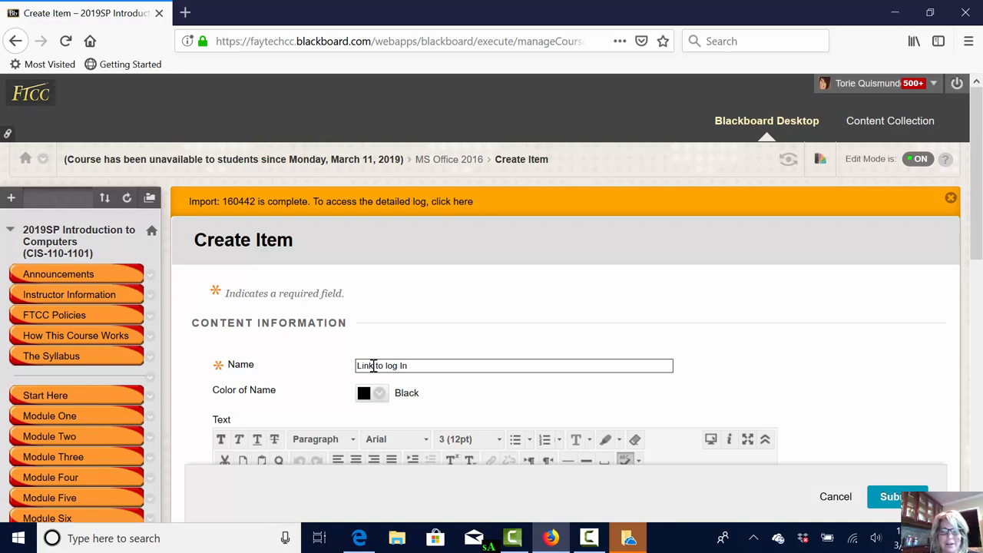
pyautogui.scroll(-3)
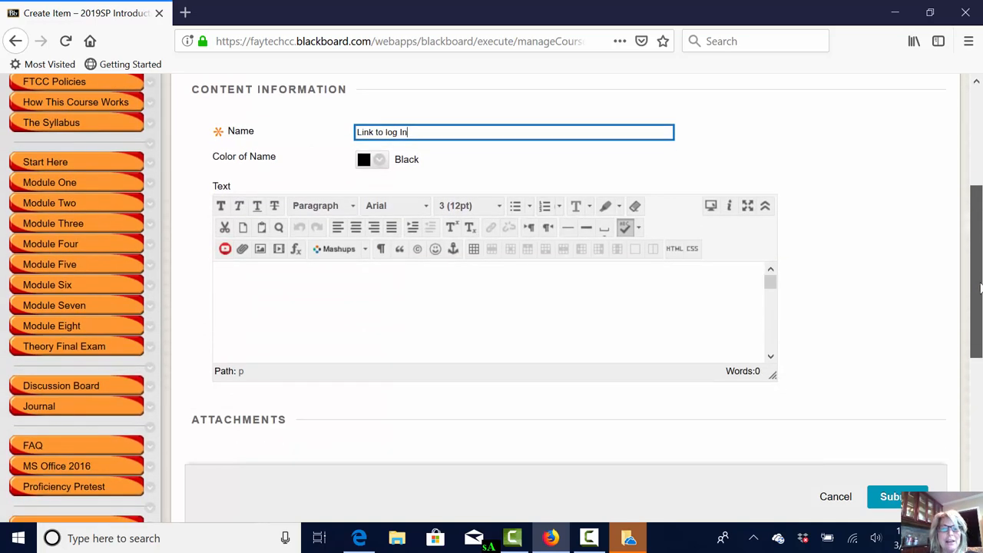
# Write the Microsoft Office Software download sentence with the login URL, and select the URL to link it
pyautogui.click(560, 307)
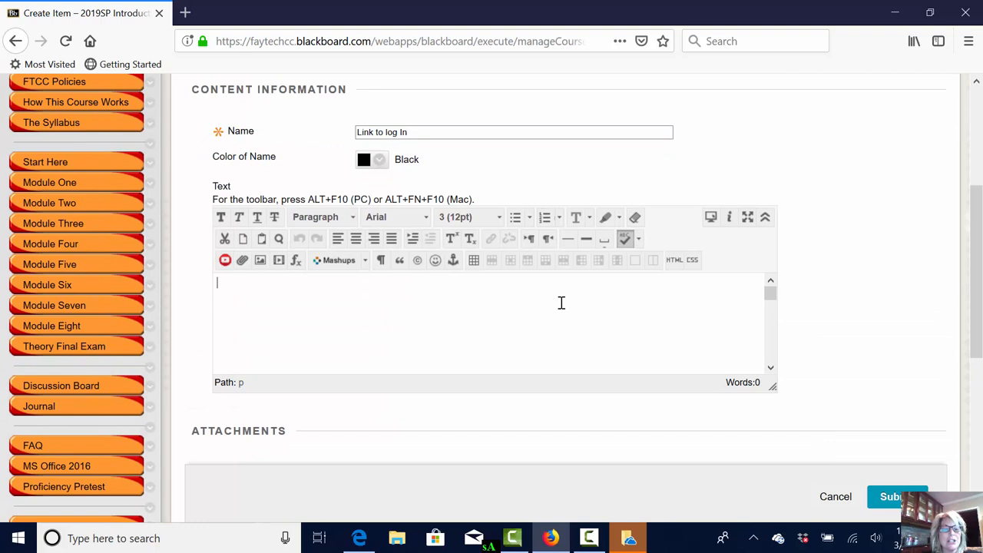
pyautogui.write('Clic')
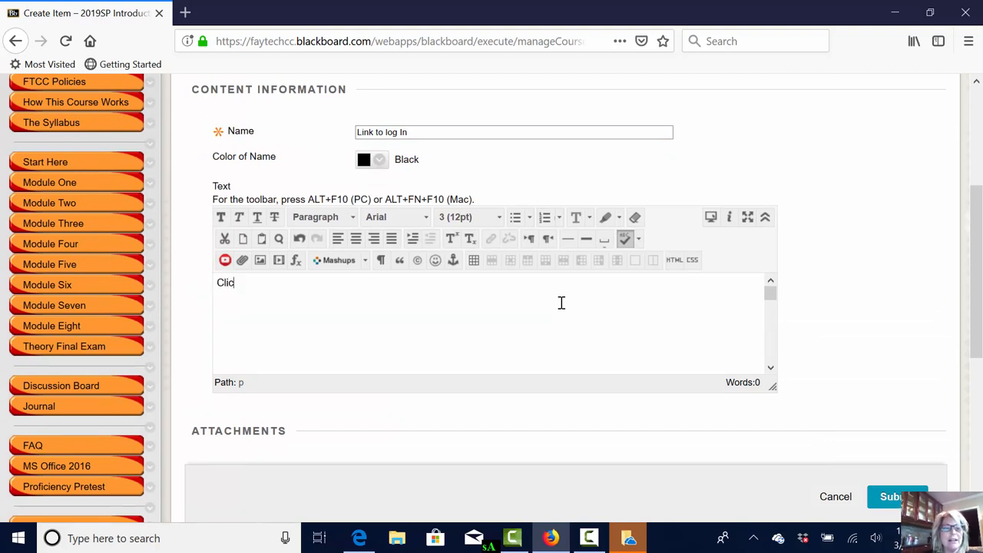
pyautogui.write('k this link')
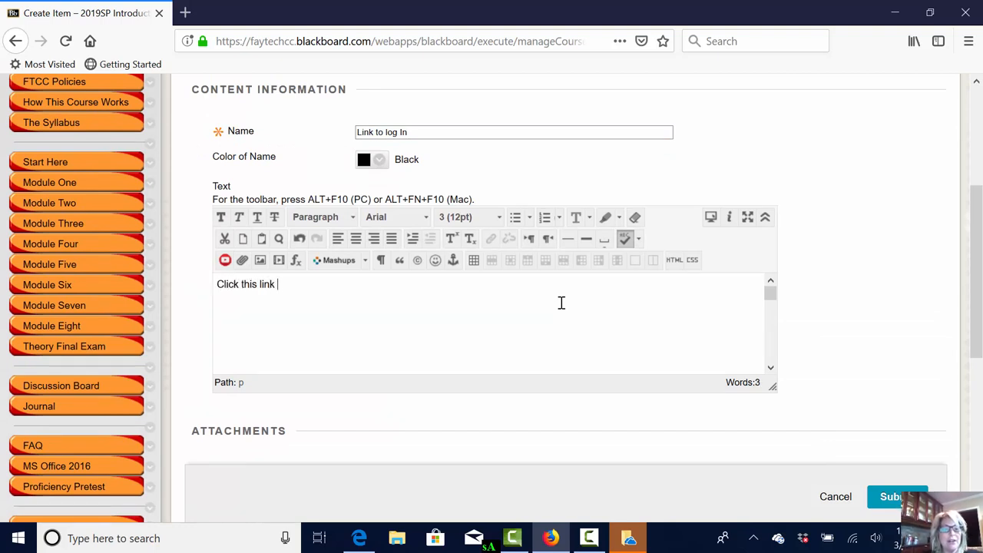
pyautogui.write('to downlo')
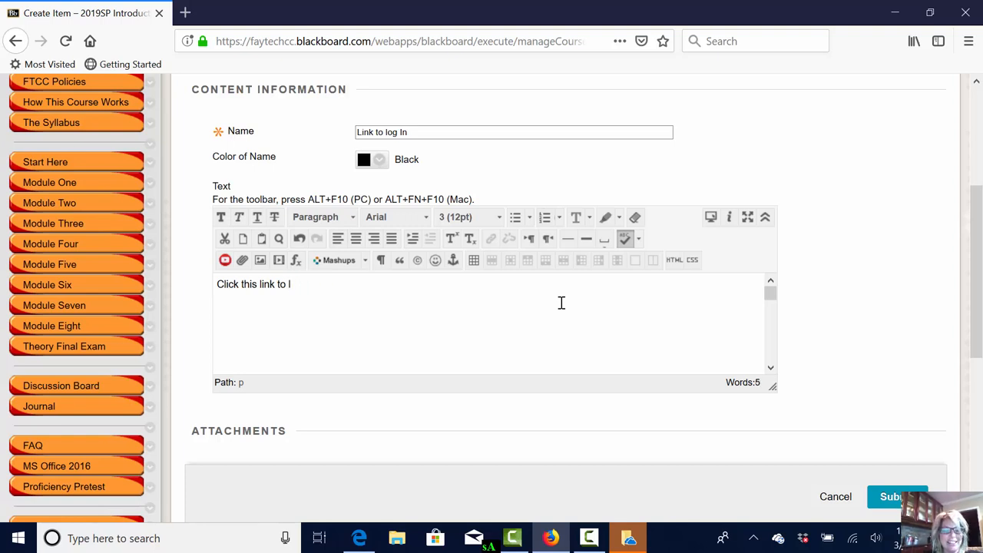
pyautogui.write('ogin and downl')
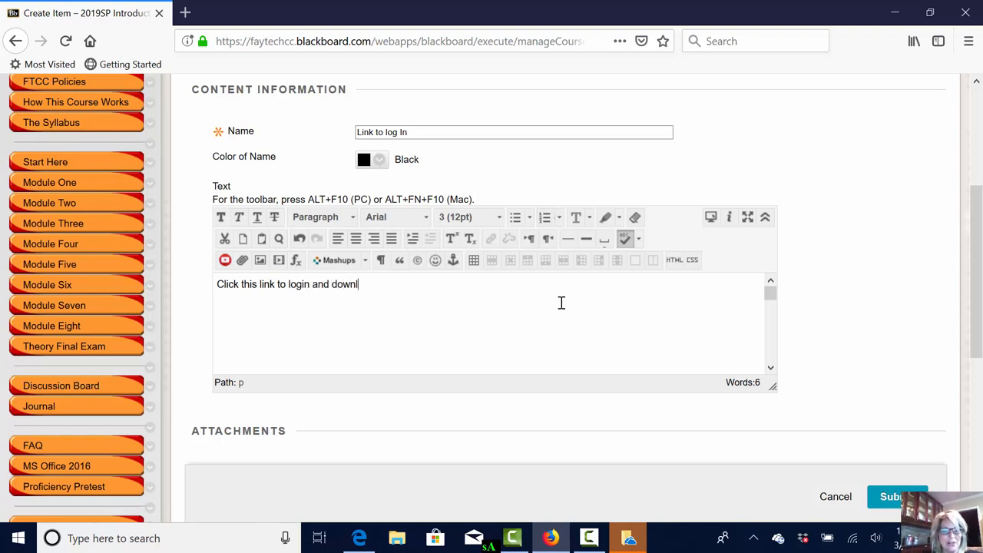
pyautogui.write('oad your')
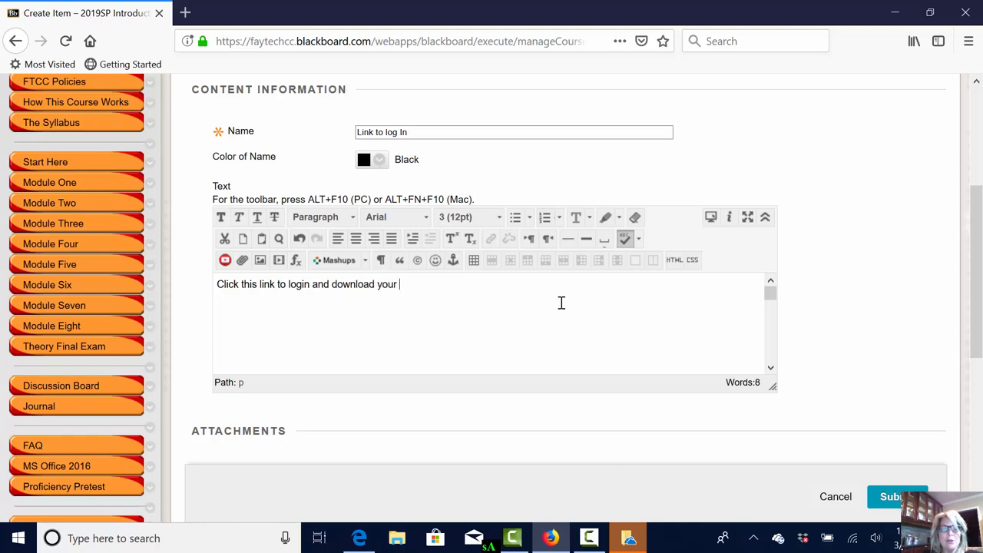
pyautogui.write('Microsoft Offic')
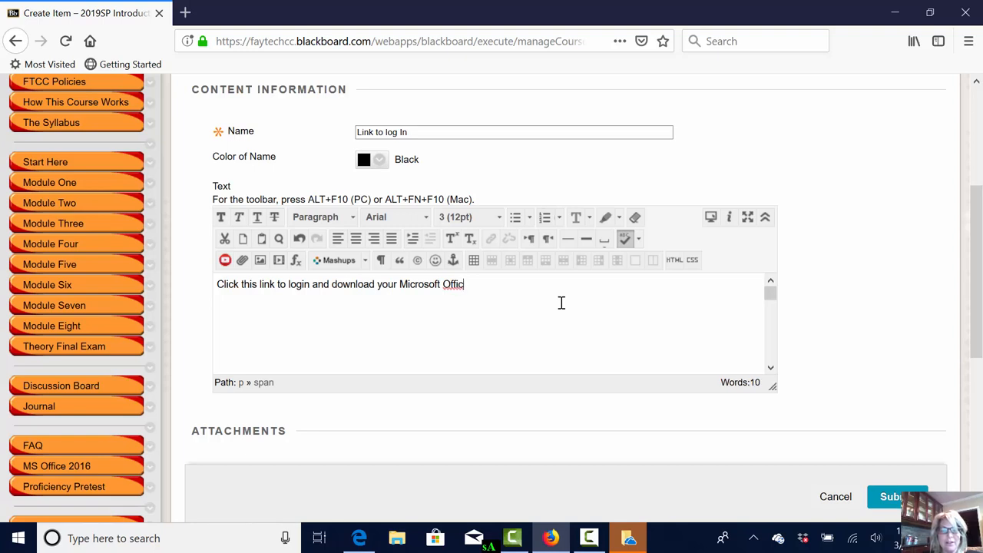
pyautogui.write('e Software:')
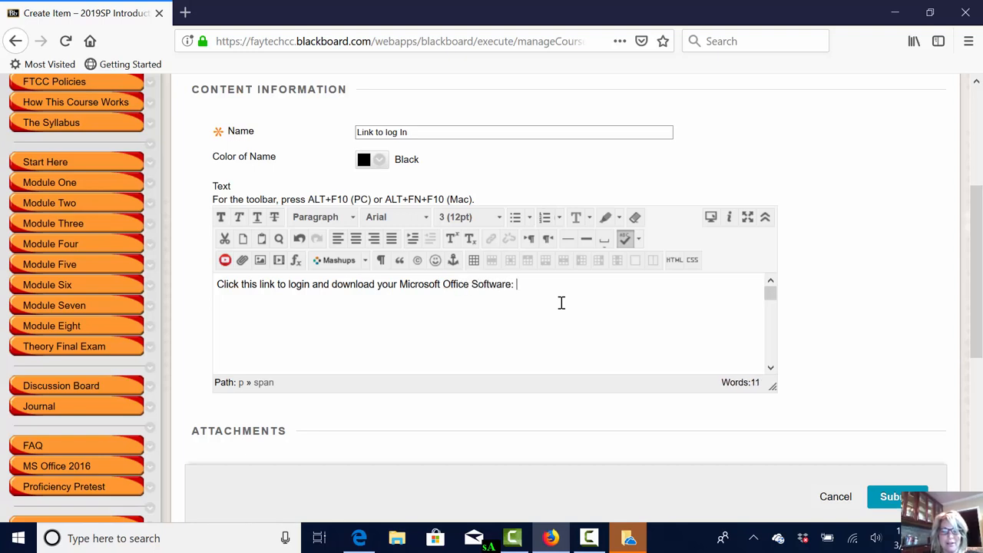
pyautogui.write('Click the following link to access the Microsoft Office Login Site and download your free Office Software: https://login.microsoftonline.com (opens in a new window)')
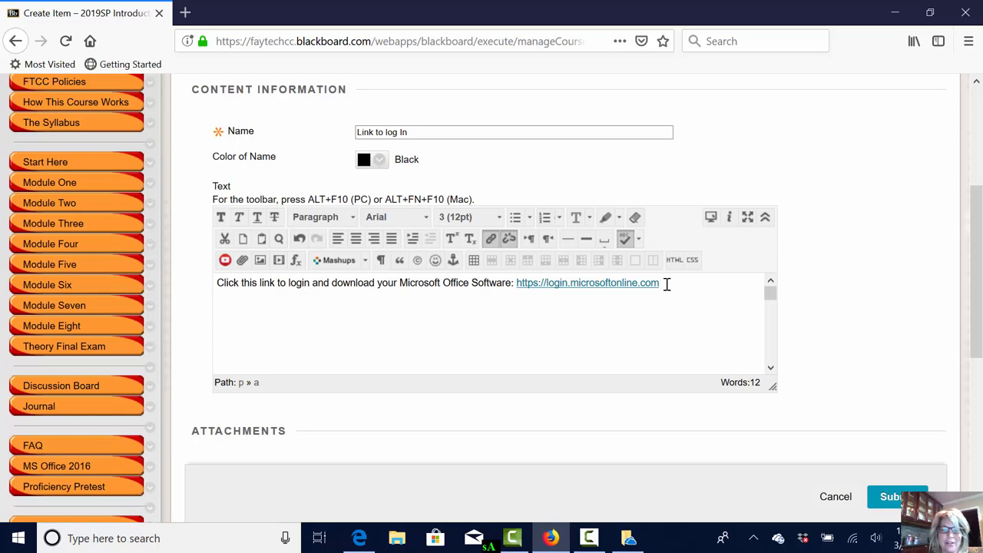
pyautogui.doubleClick(587, 283)
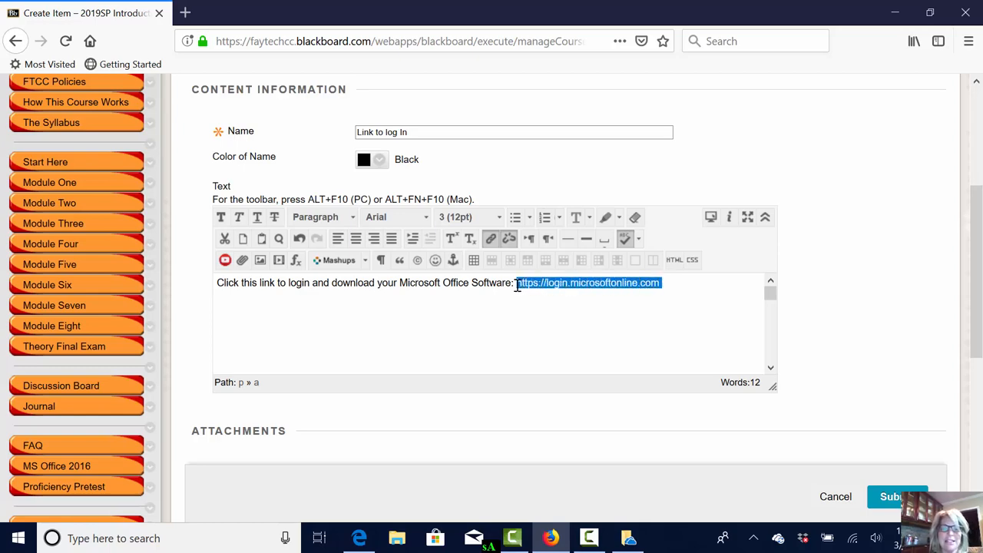
pyautogui.moveTo(492, 239)
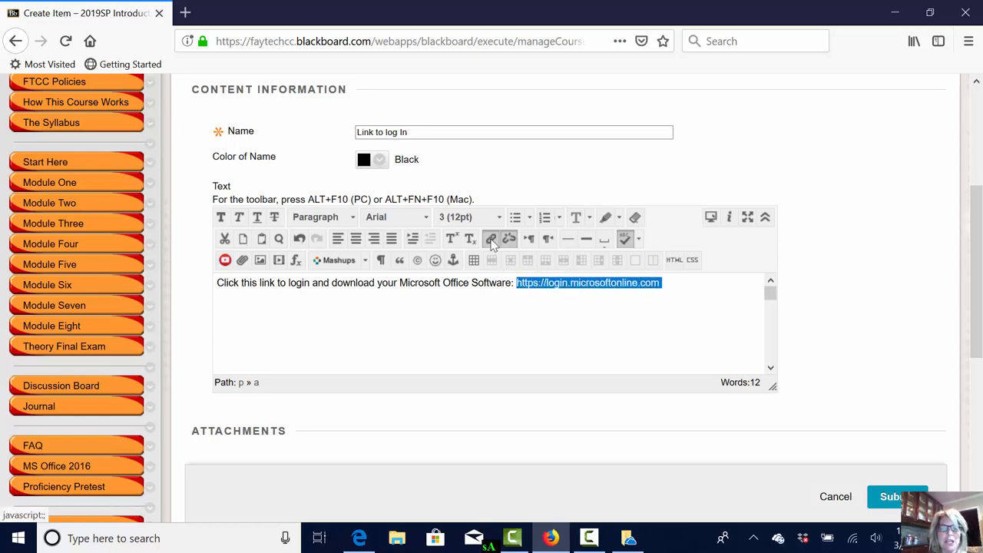
pyautogui.click(492, 239)
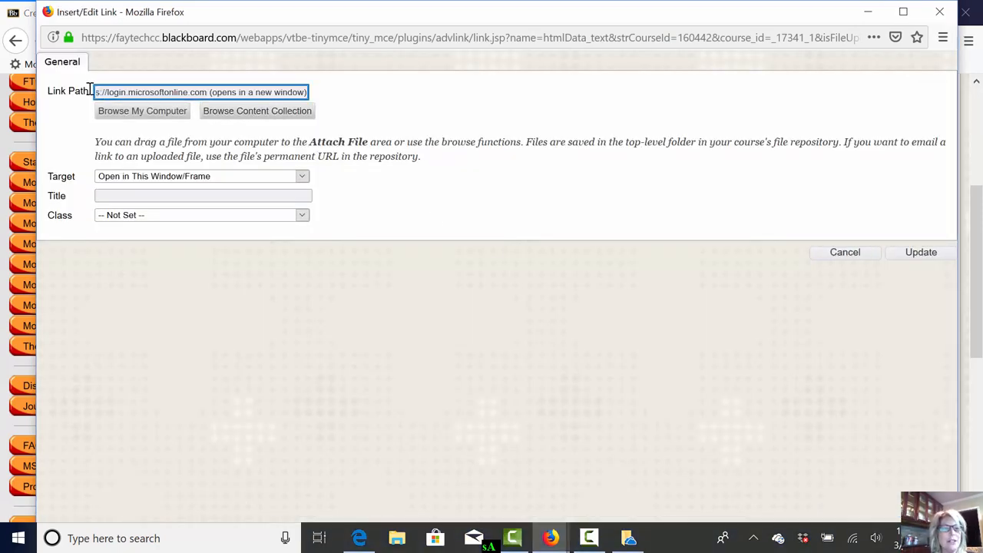
# Dismiss the error alerts, set the link Target to Open in New Window (_blank), and update
pyautogui.click(302, 176)
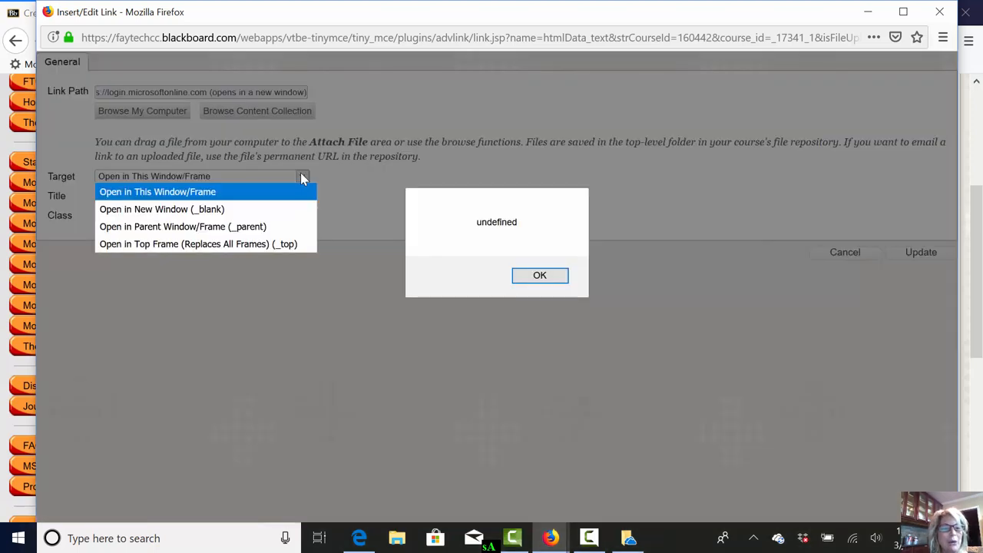
pyautogui.click(539, 275)
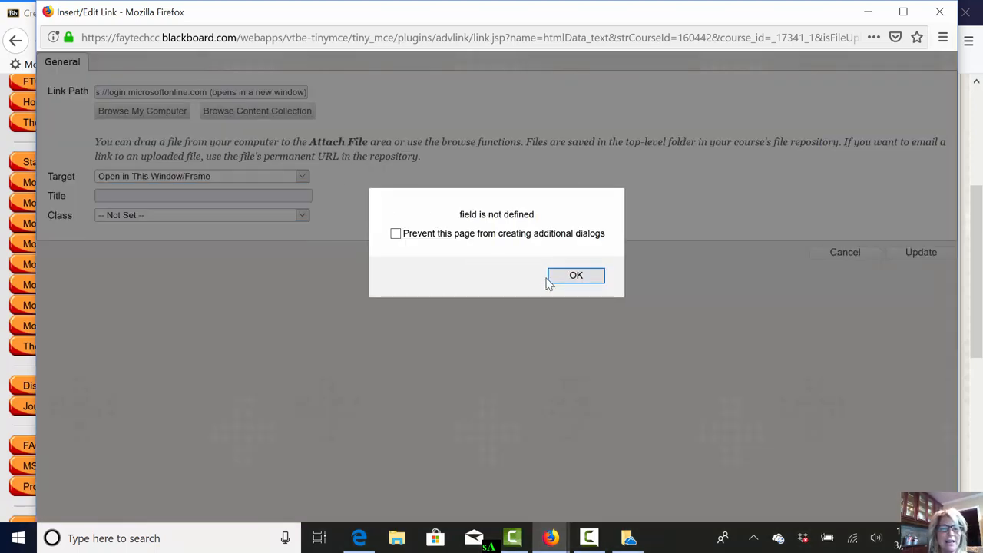
pyautogui.click(576, 275)
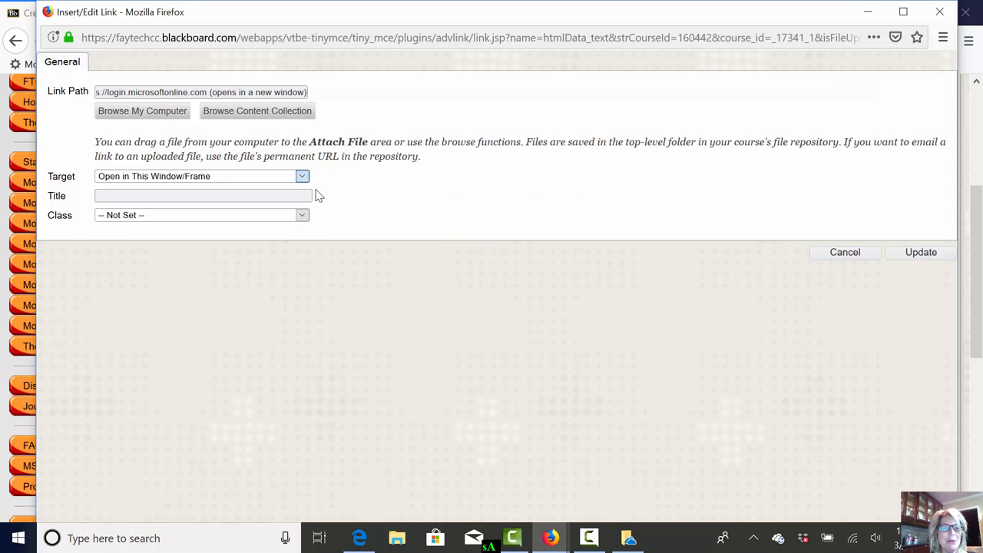
pyautogui.click(302, 176)
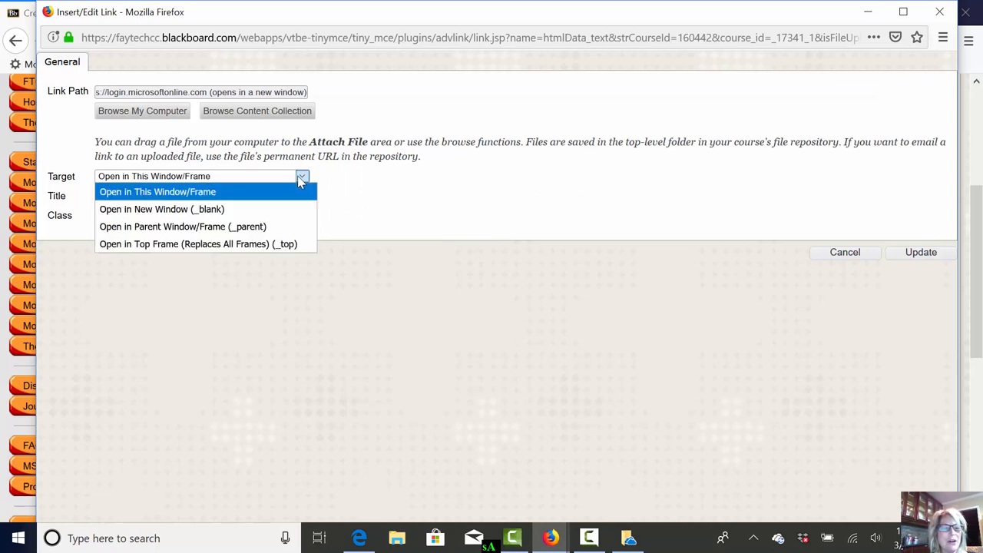
pyautogui.moveTo(136, 208)
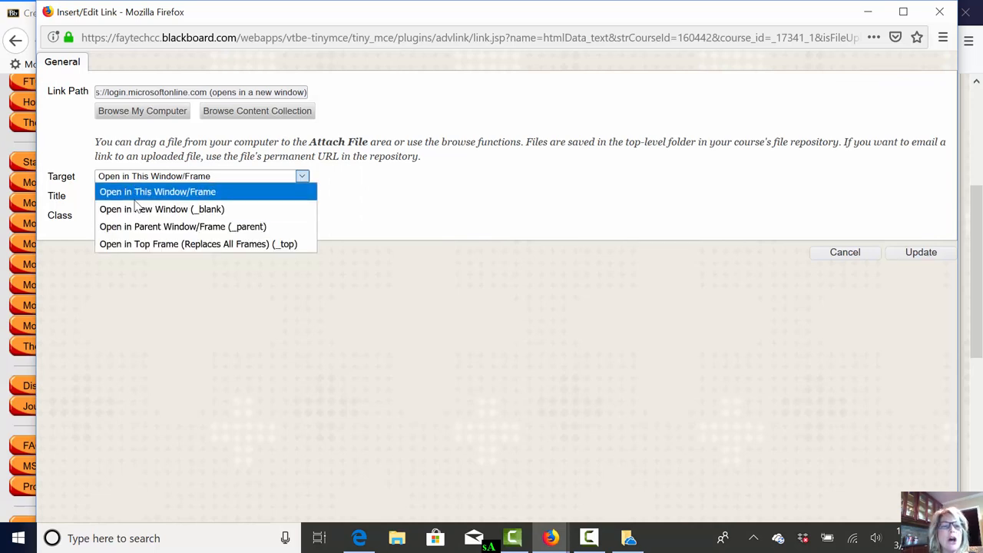
pyautogui.moveTo(176, 209)
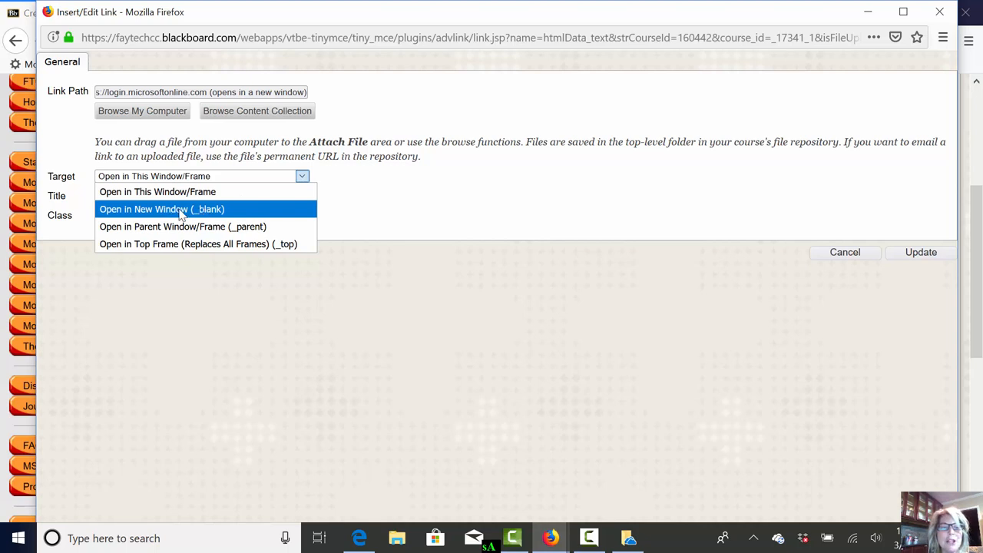
pyautogui.click(162, 209)
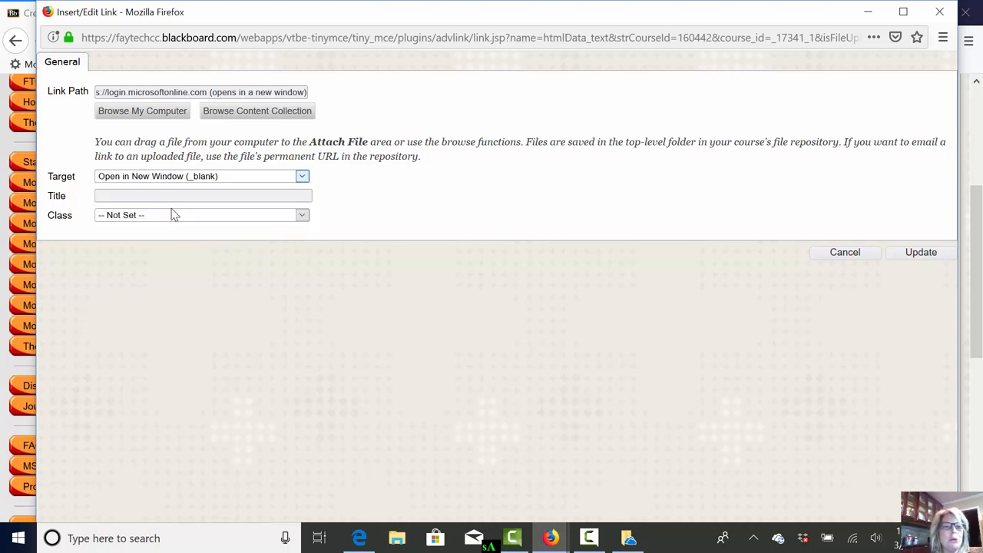
pyautogui.moveTo(237, 92)
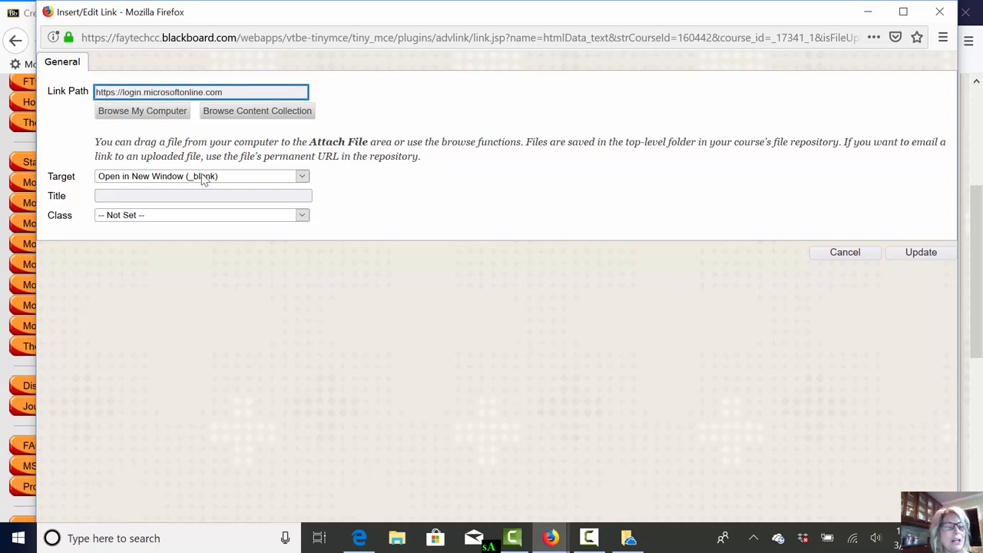
pyautogui.moveTo(891, 247)
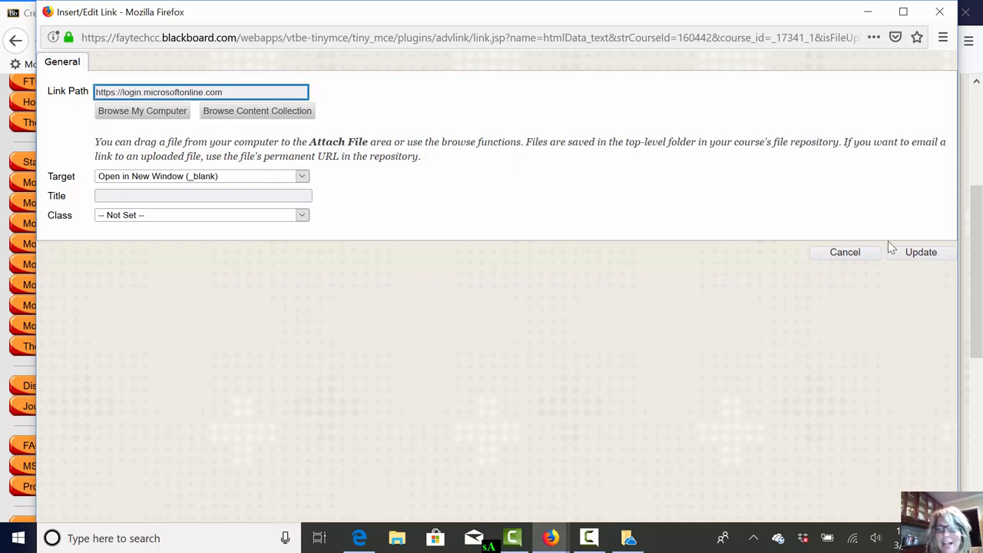
pyautogui.click(921, 252)
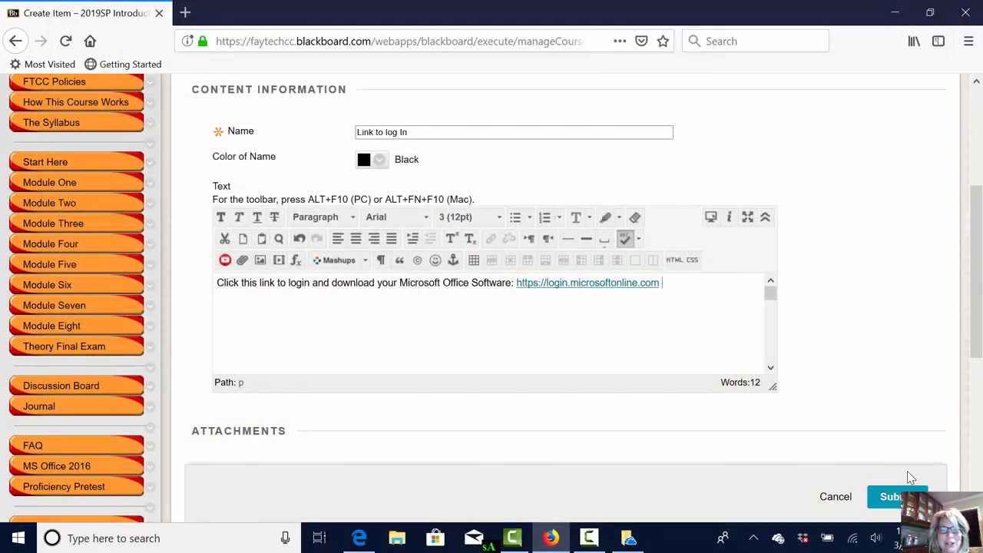
# Submit the Link to log In item and confirm its login URL opens Microsoft sign-in in a new tab
pyautogui.click(897, 496)
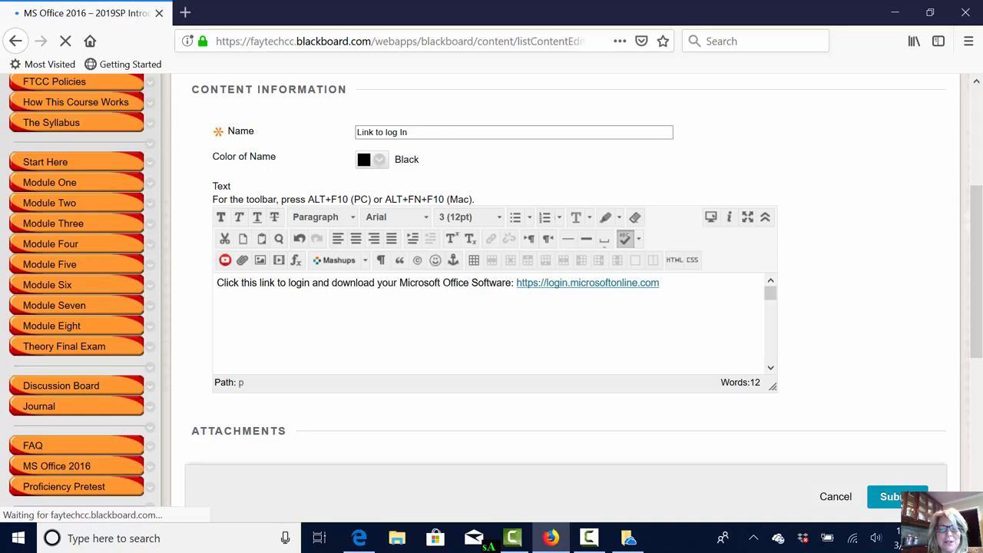
pyautogui.click(897, 496)
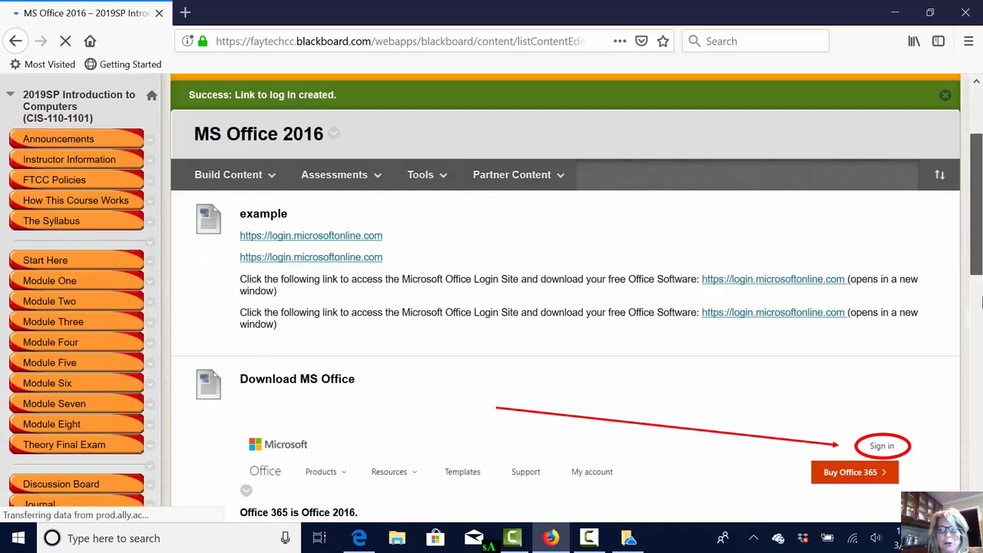
pyautogui.scroll(-3)
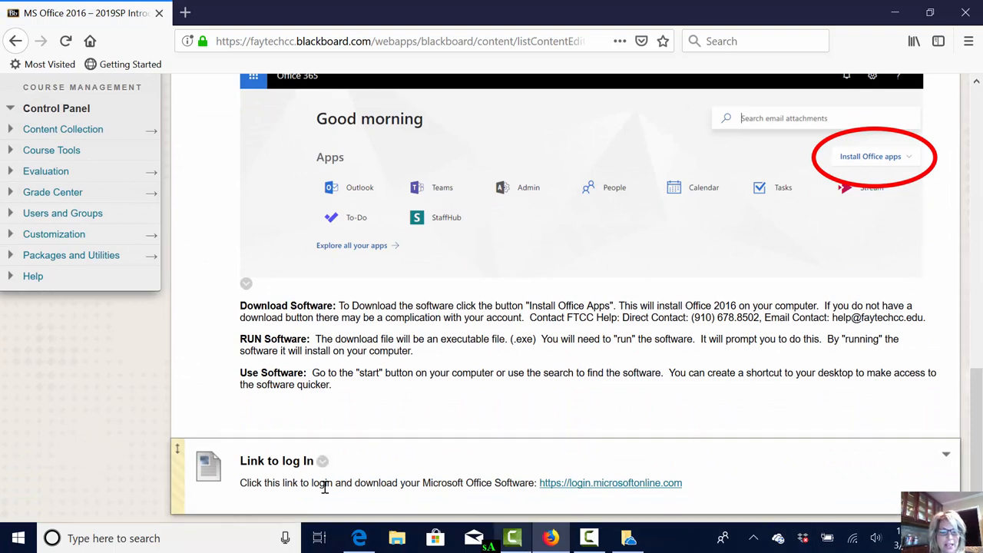
pyautogui.moveTo(538, 482)
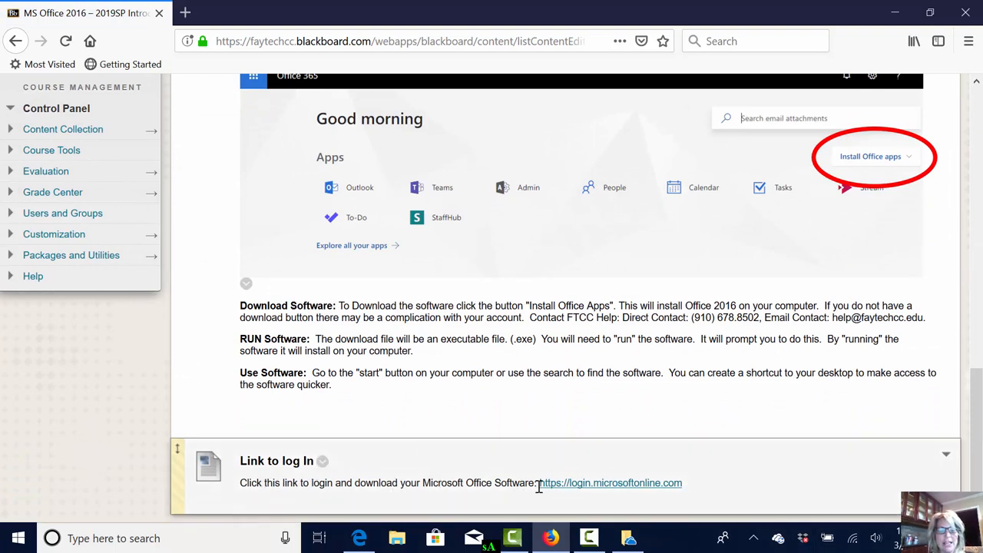
pyautogui.click(609, 482)
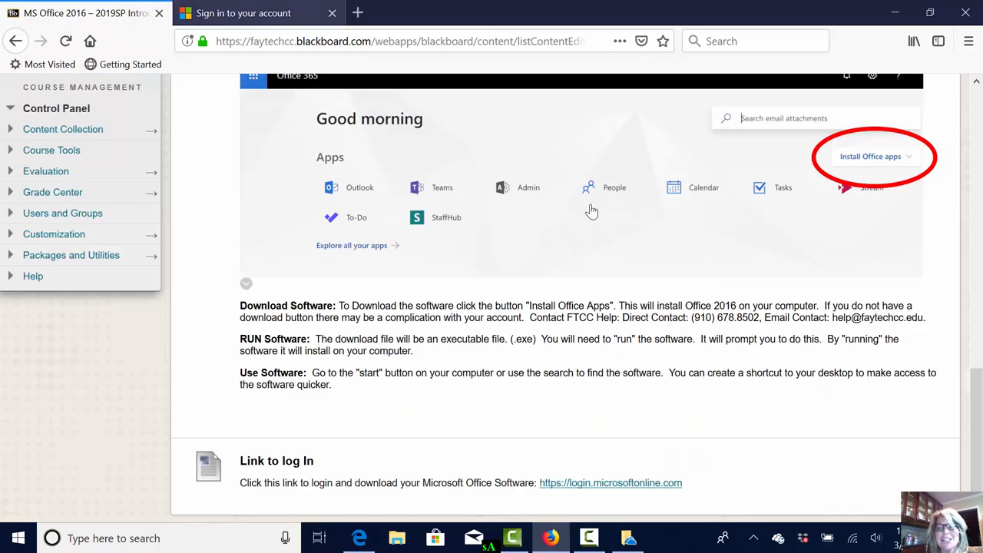
pyautogui.scroll(3)
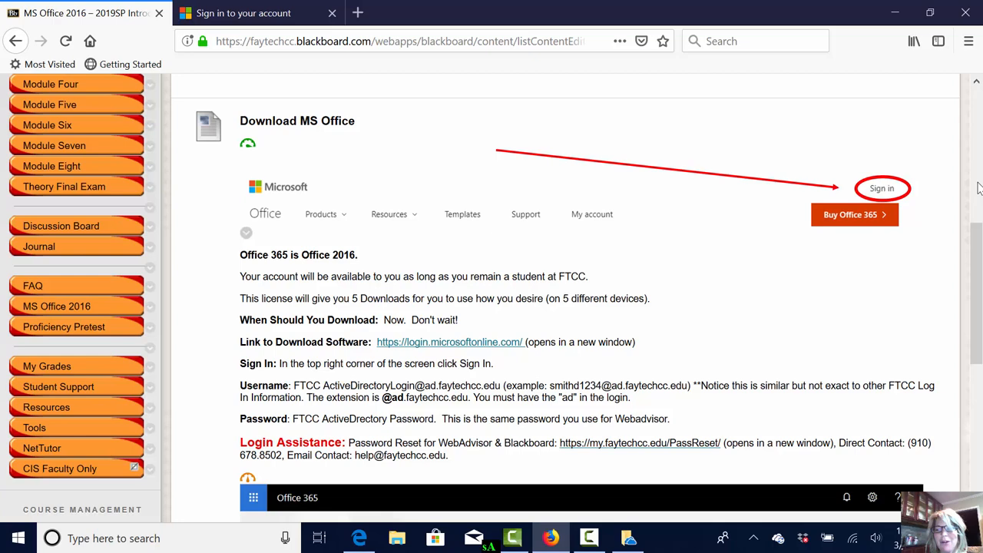
pyautogui.scroll(-3)
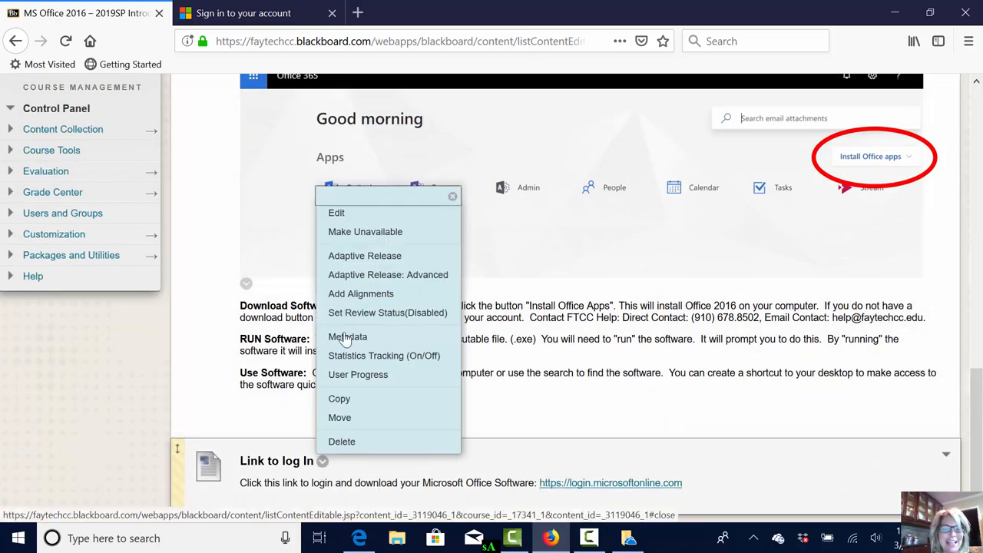
# Edit the Link to log In item and type '(opens in a new window)' after the URL
pyautogui.click(336, 213)
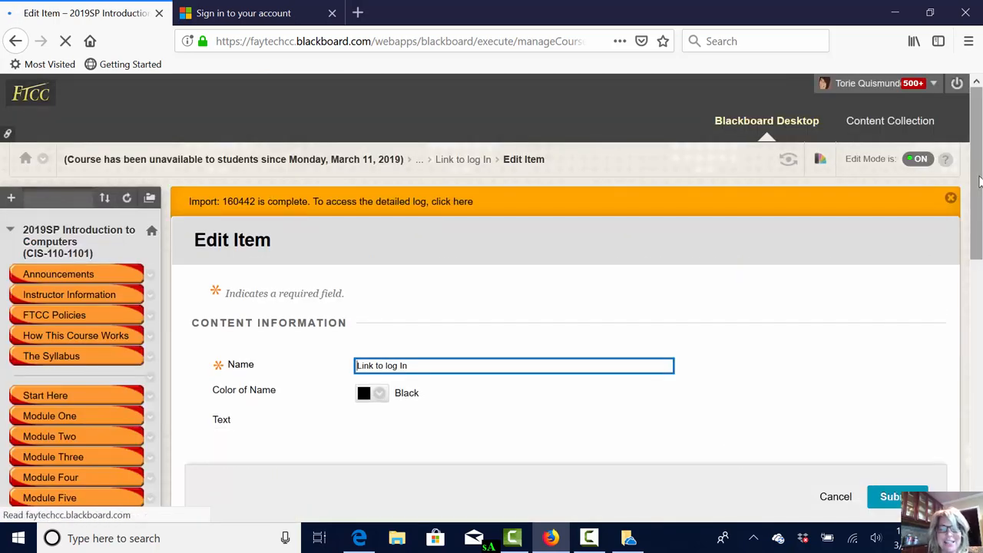
pyautogui.scroll(-3)
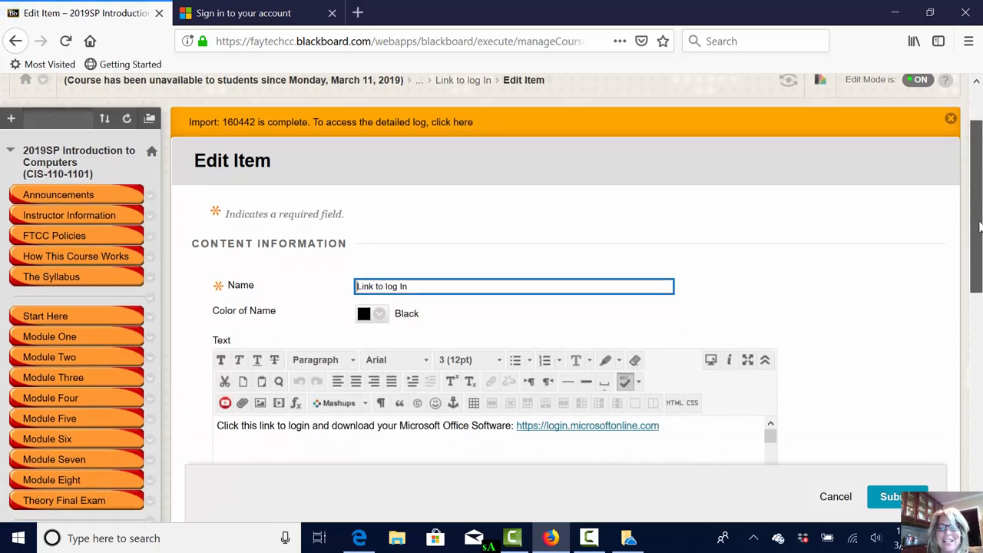
pyautogui.scroll(-3)
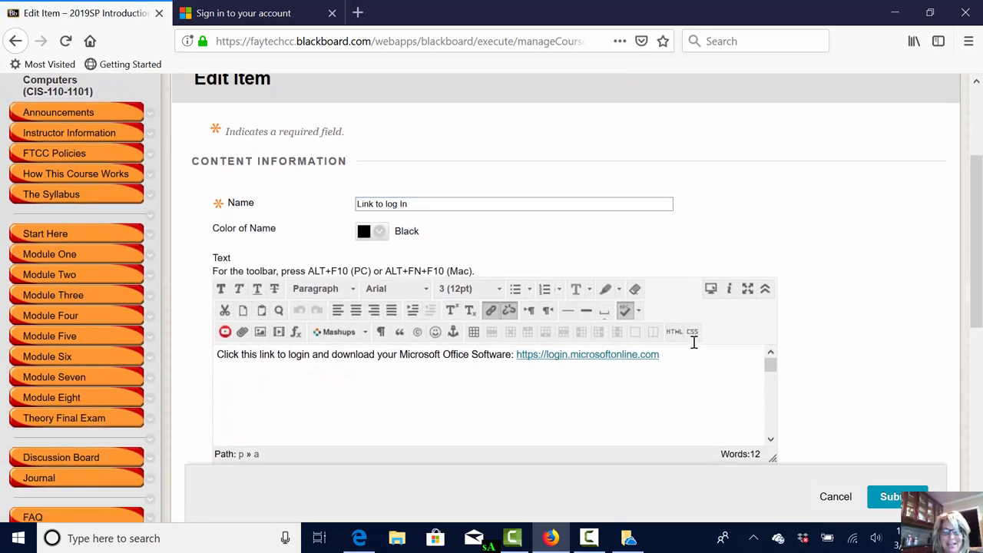
pyautogui.write('(')
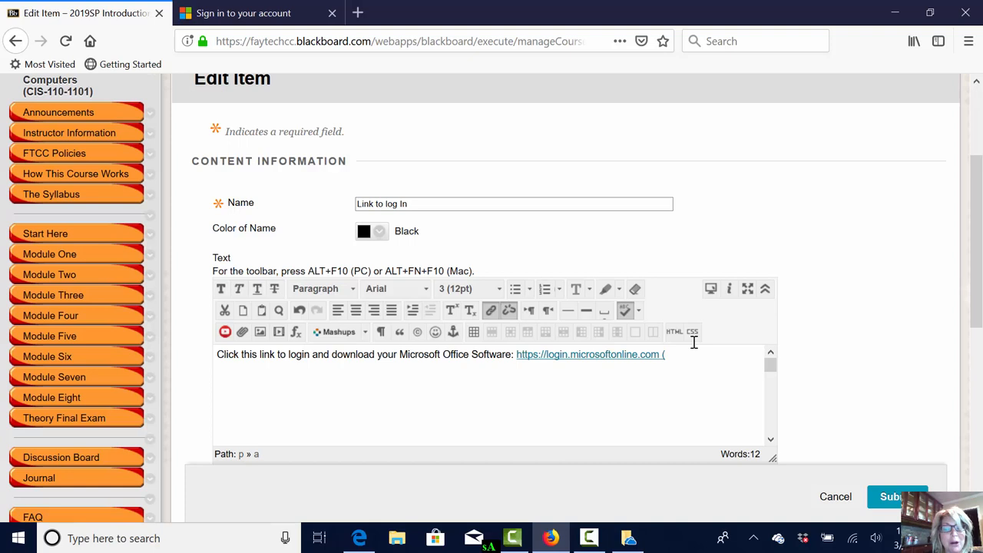
pyautogui.write('opens in a')
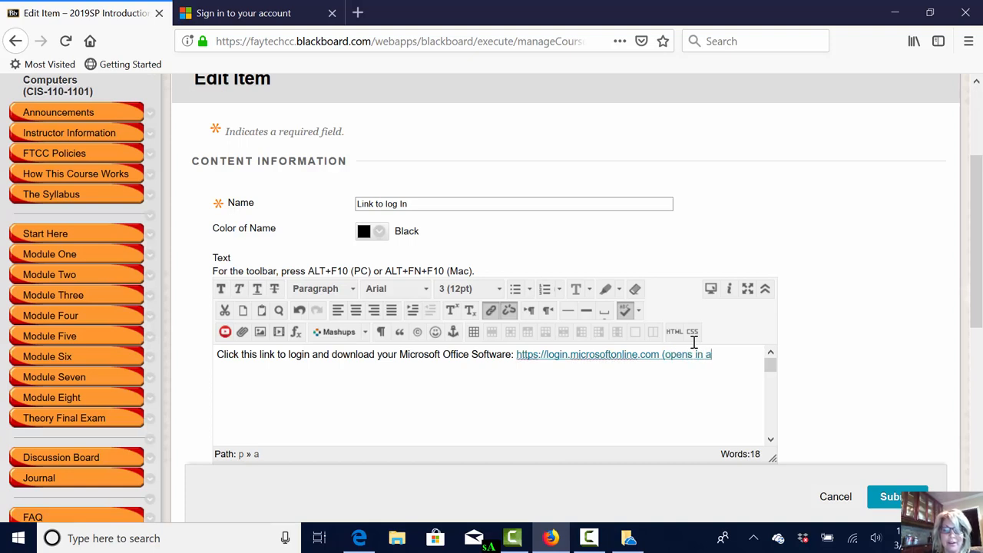
pyautogui.write('new window')
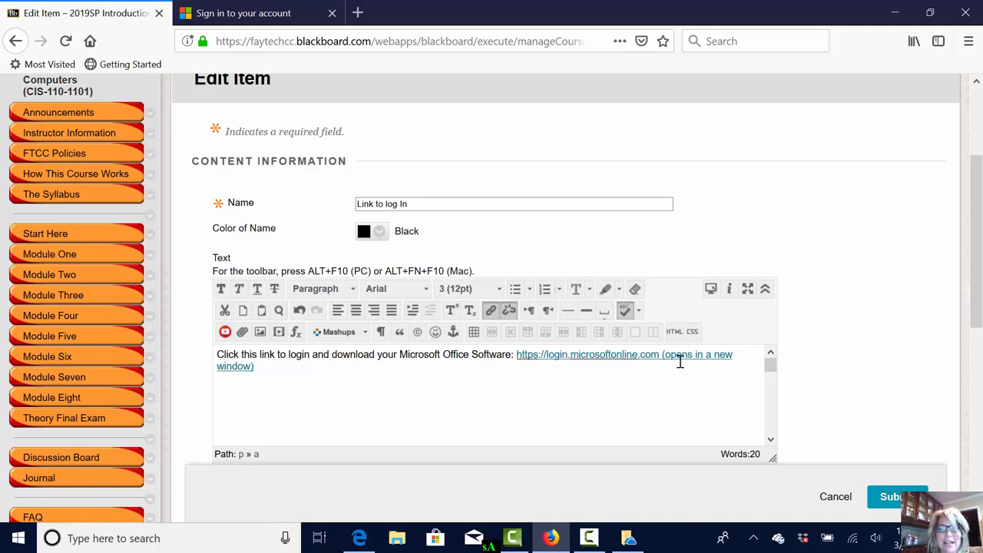
pyautogui.moveTo(724, 376)
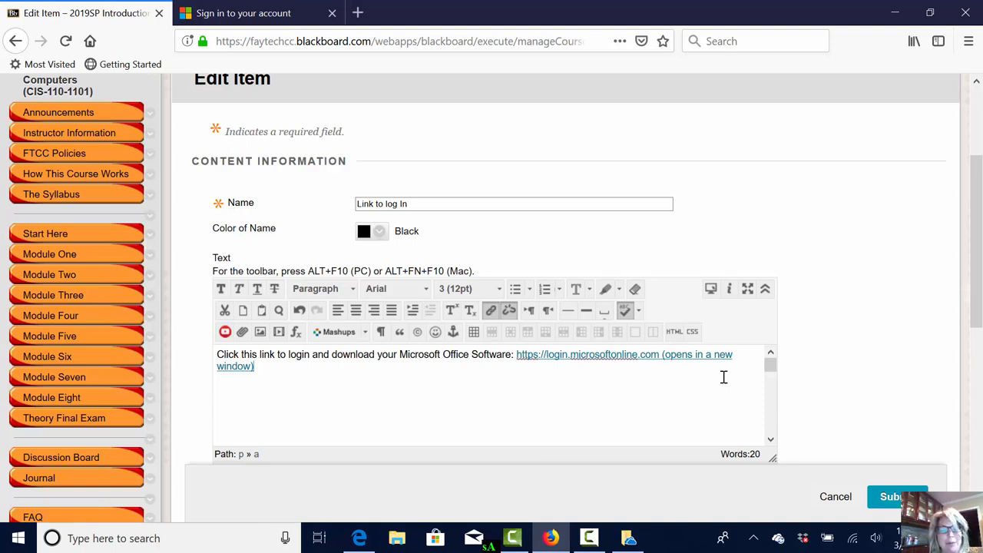
pyautogui.moveTo(686, 361)
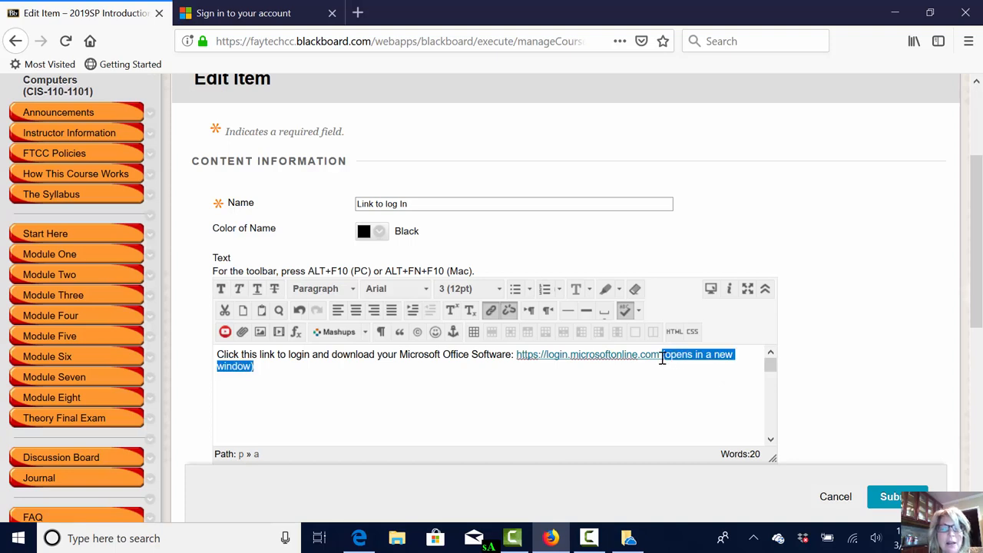
pyautogui.moveTo(509, 310)
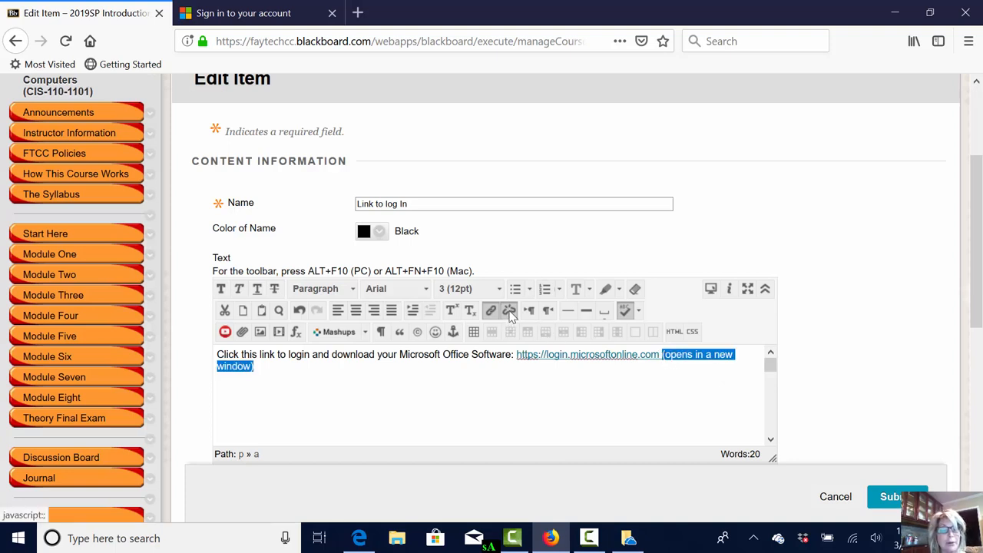
# Unlink the '(opens in a new window)' text and select the login URL
pyautogui.click(509, 310)
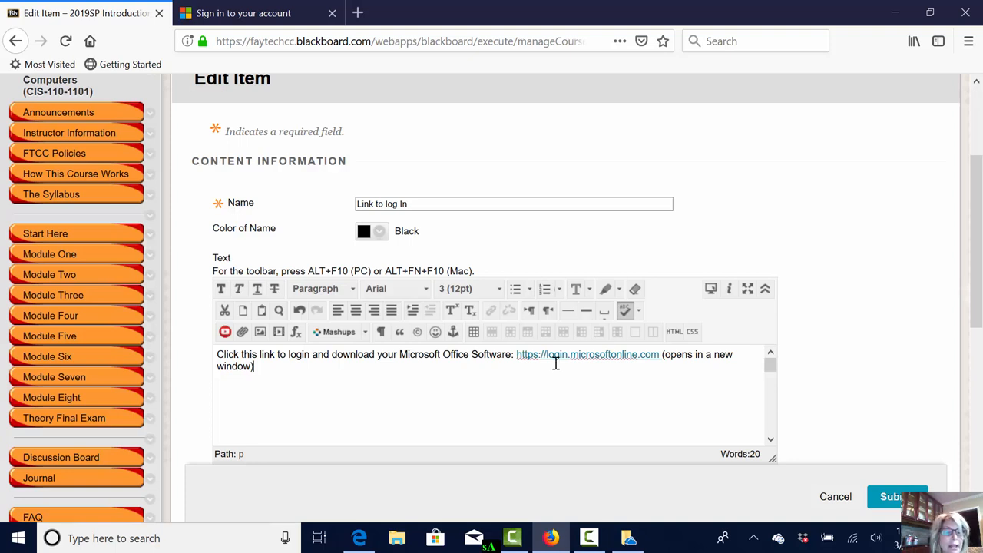
pyautogui.moveTo(523, 368)
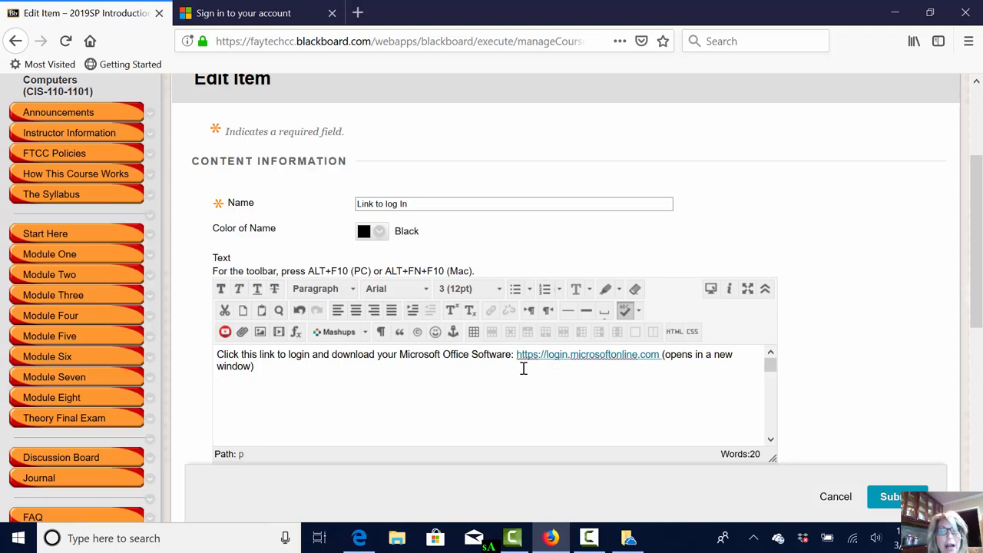
pyautogui.moveTo(665, 354)
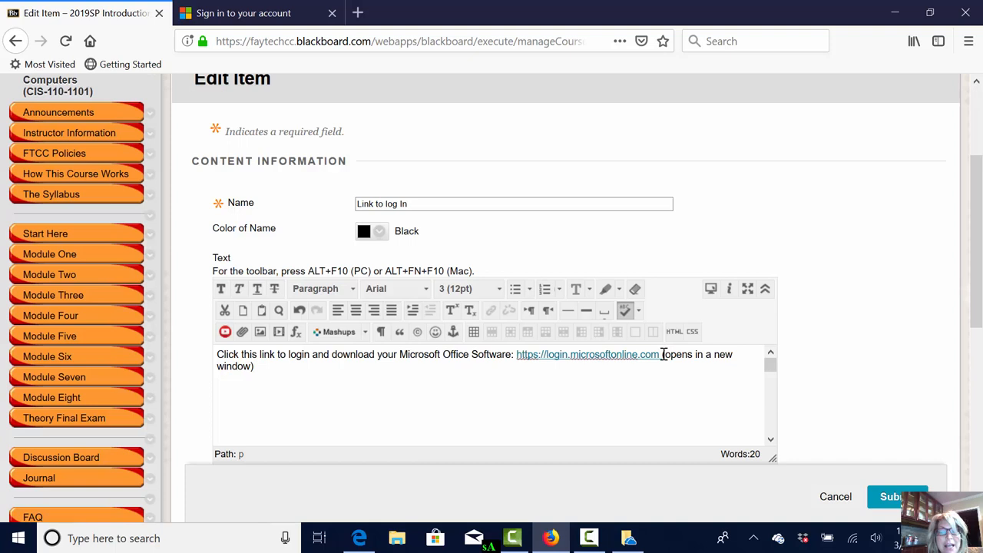
pyautogui.moveTo(709, 356)
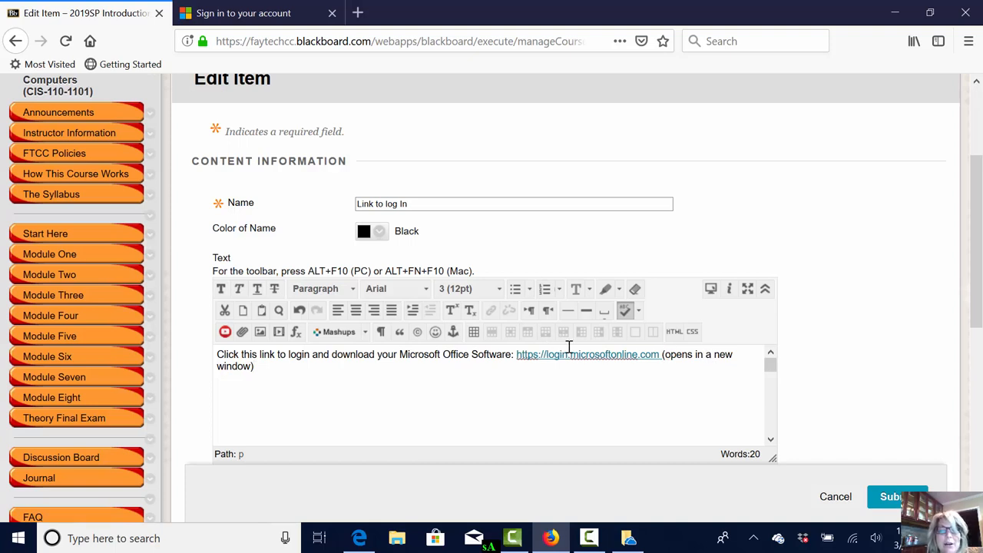
pyautogui.doubleClick(588, 354)
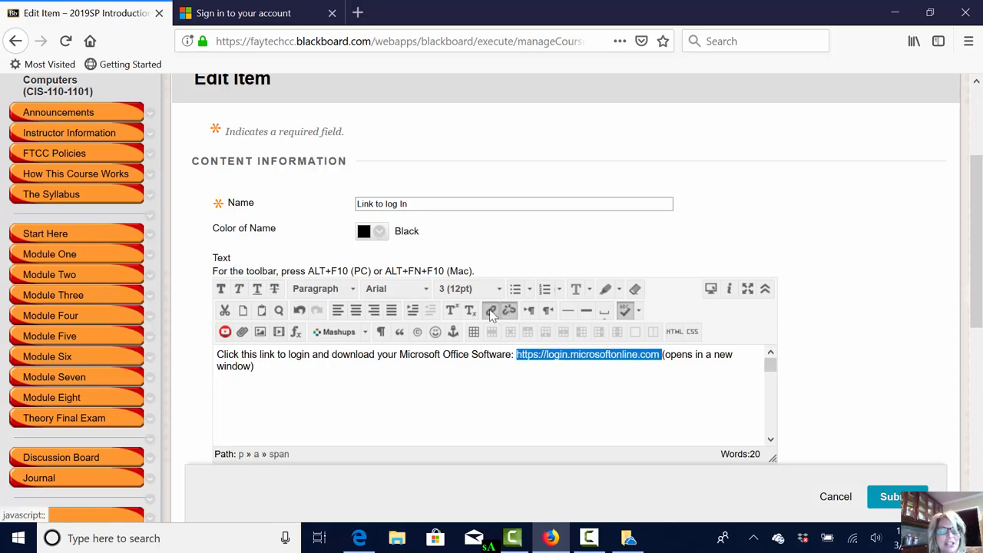
# Set the login URL's link Target to Open in New Window (_blank) and apply it
pyautogui.click(491, 310)
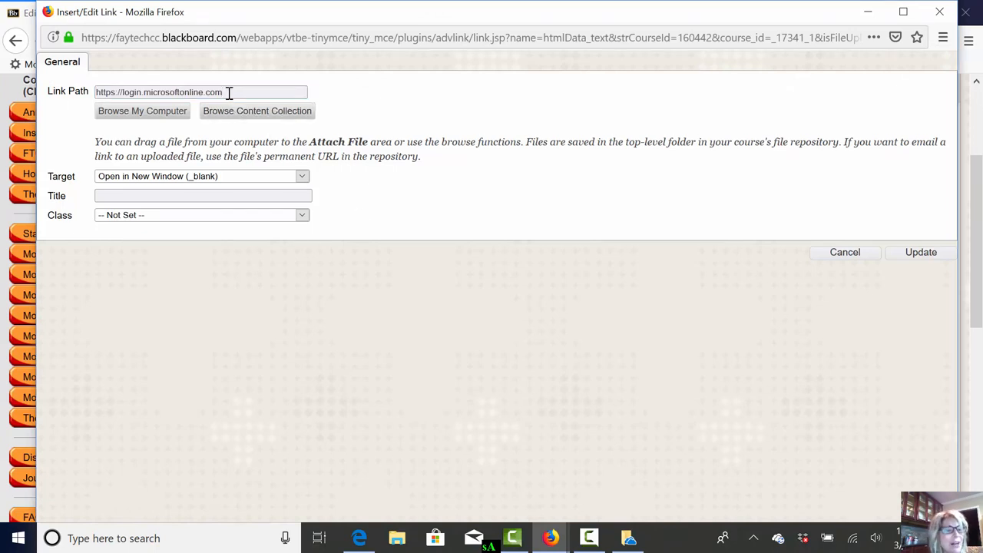
pyautogui.click(301, 176)
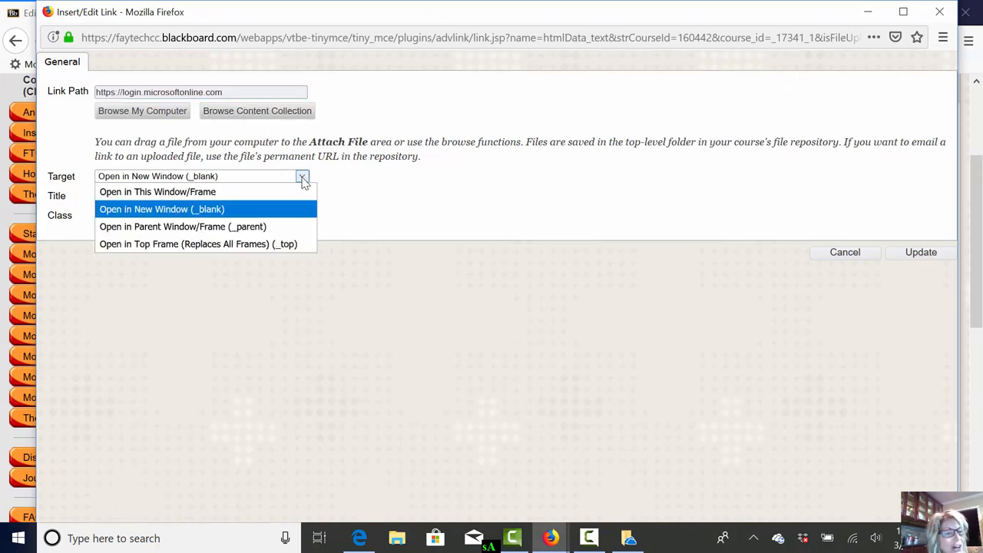
pyautogui.moveTo(285, 216)
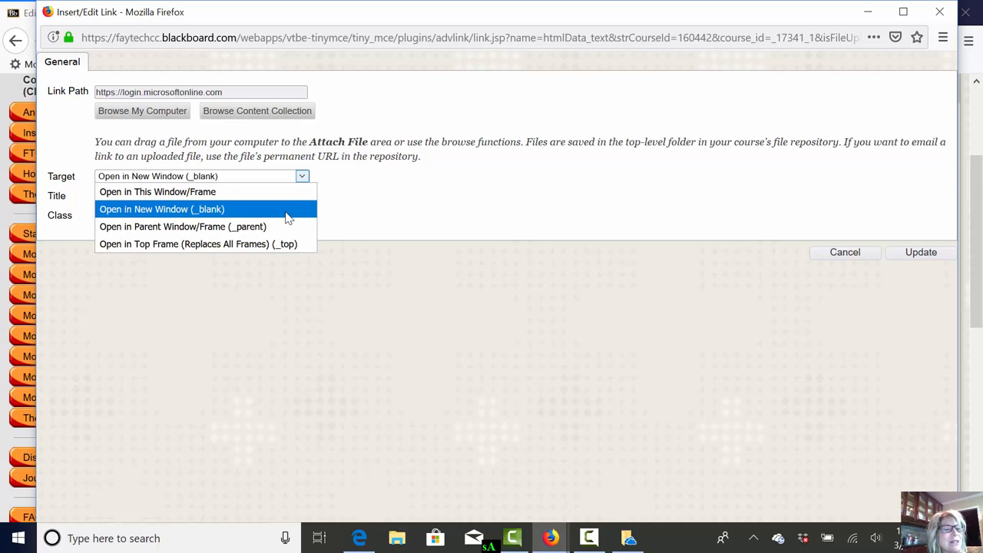
pyautogui.click(161, 209)
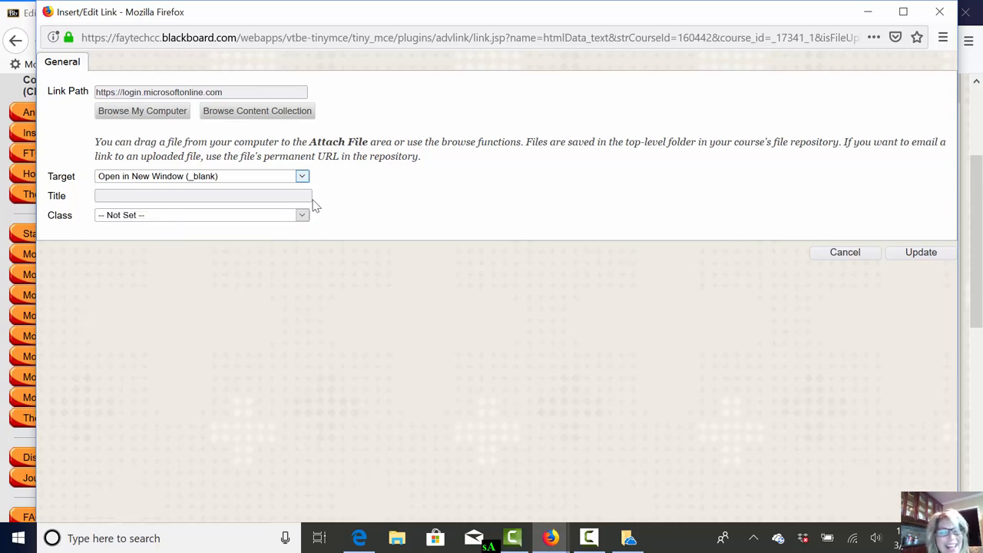
pyautogui.click(921, 252)
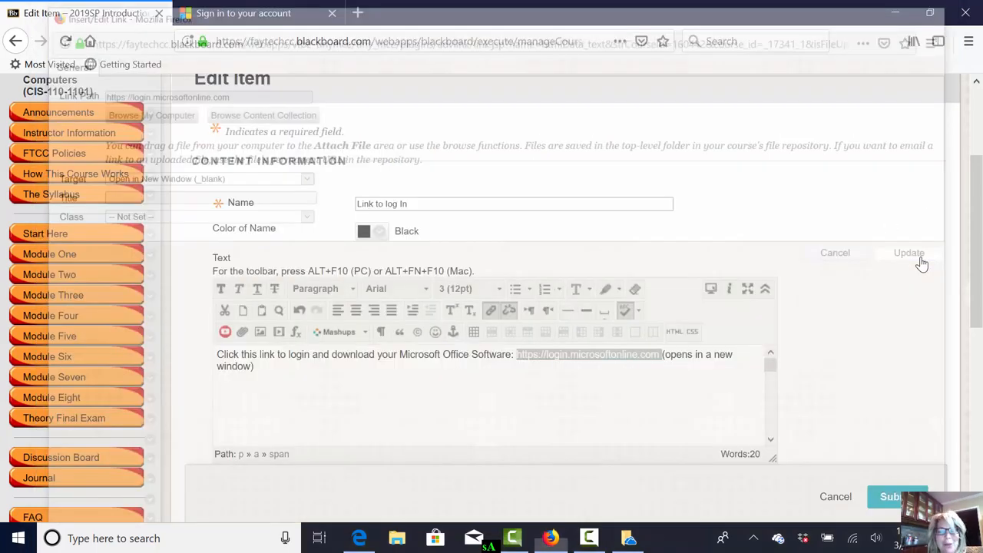